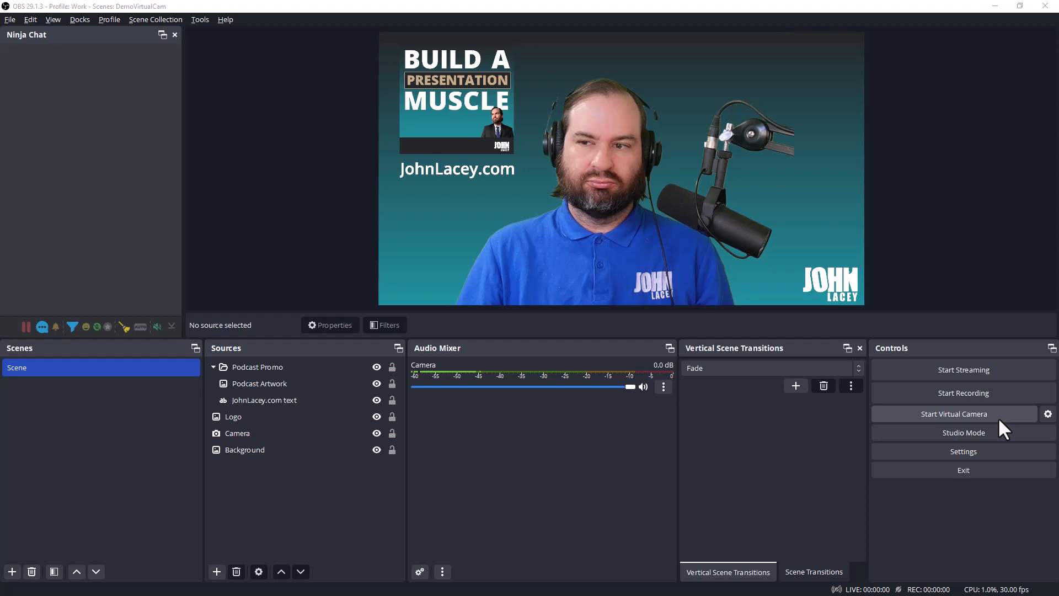
# Start the OBS virtual camera and select OBS Virtual Camera as Zoom's camera.
pyautogui.click(954, 413)
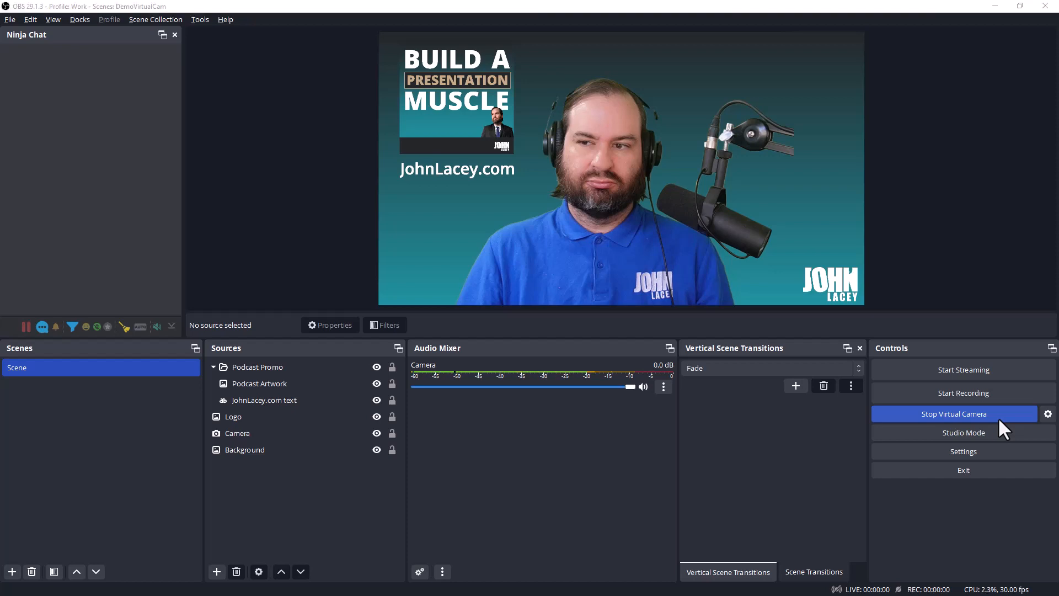
pyautogui.moveTo(1003, 388)
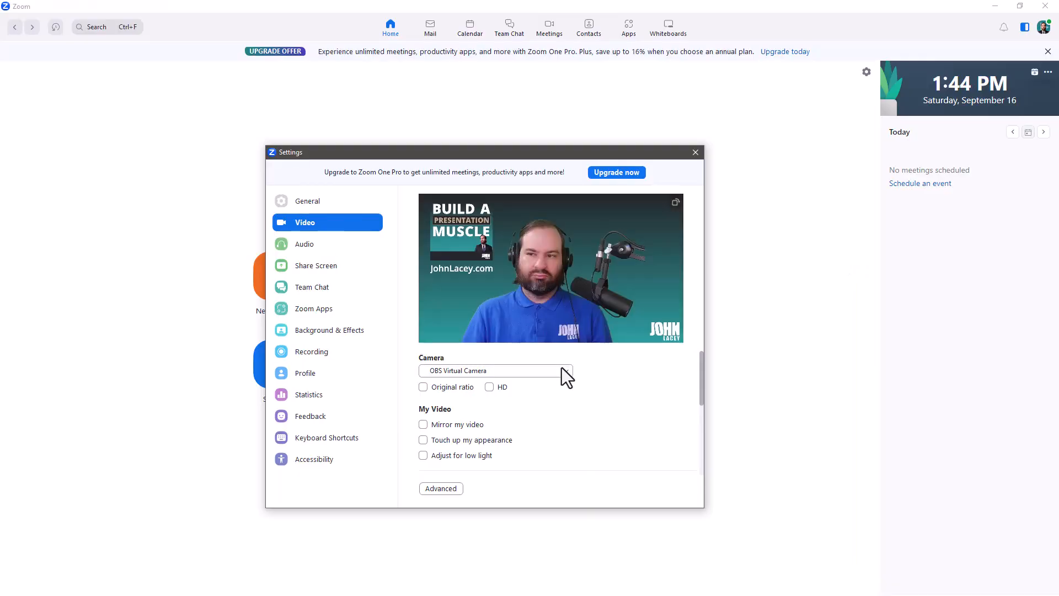
pyautogui.click(496, 370)
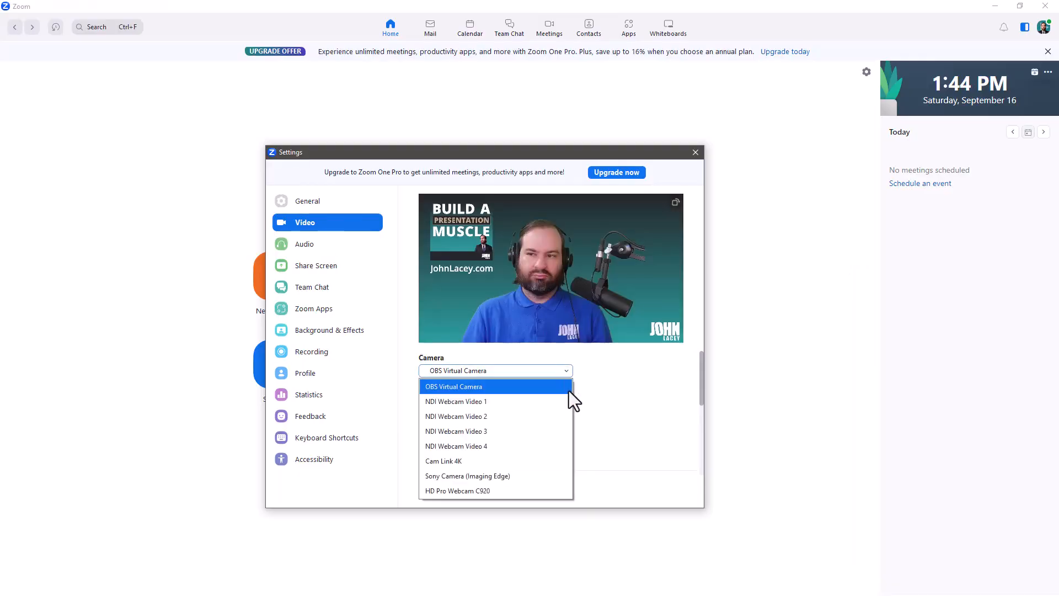
pyautogui.click(453, 386)
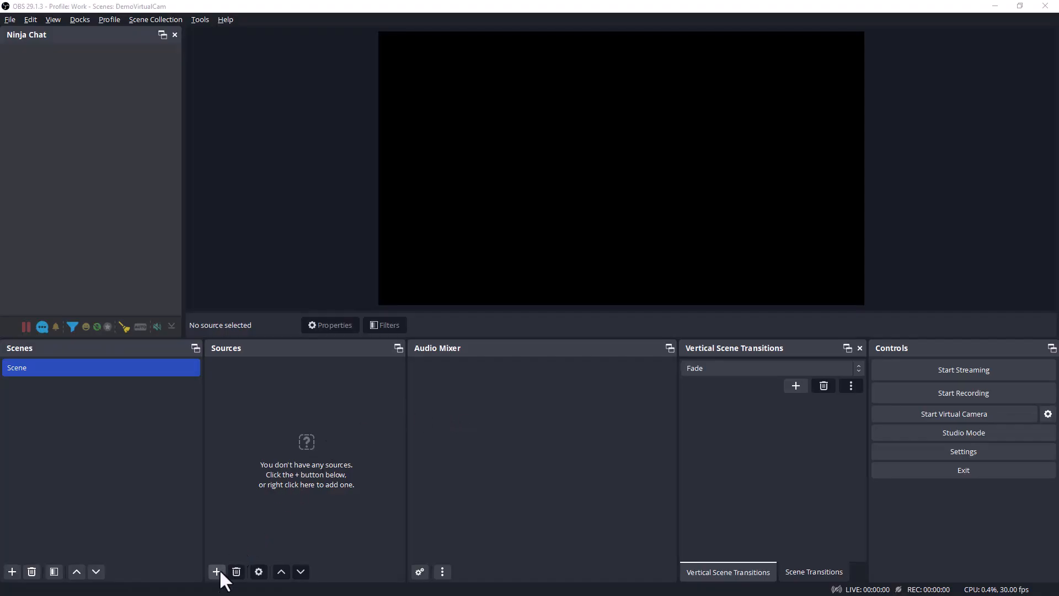
# Add a Video Capture Device source named Camera using the Cam Link 4K.
pyautogui.click(216, 572)
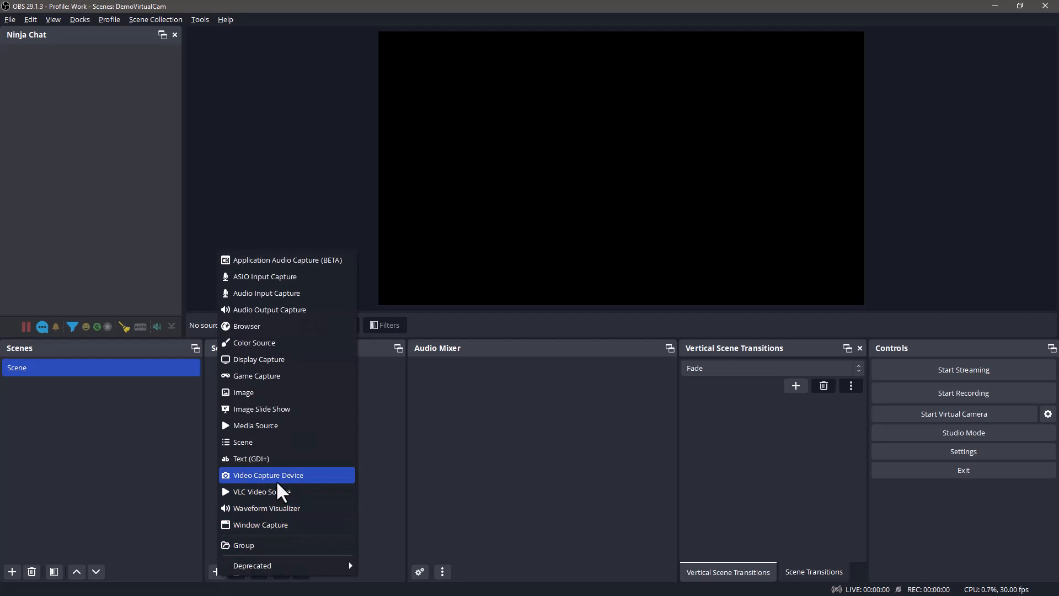
pyautogui.click(267, 474)
pyautogui.write('Camera')
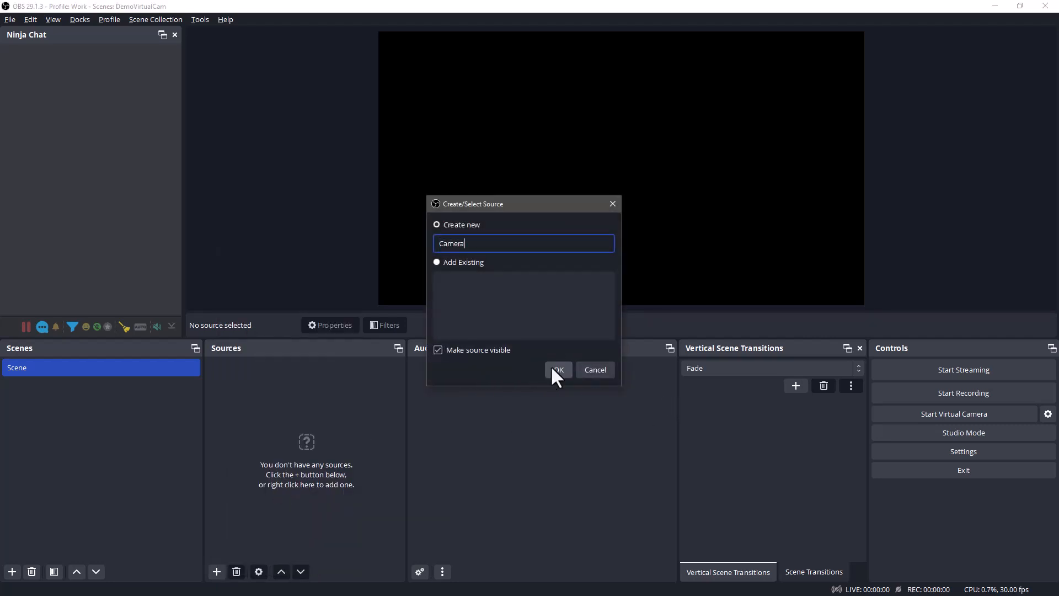
pyautogui.click(557, 369)
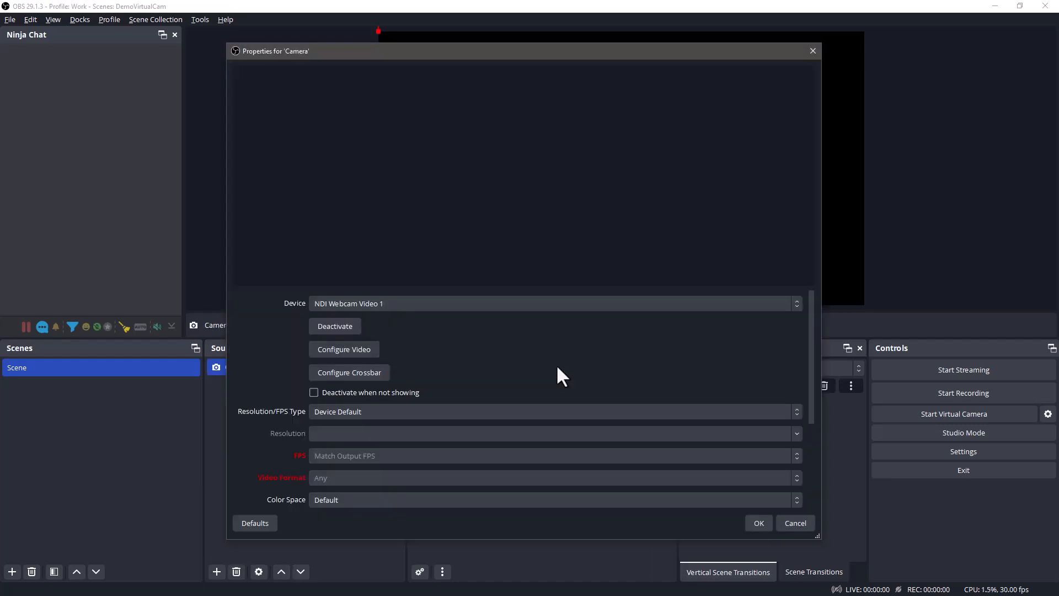
pyautogui.click(552, 302)
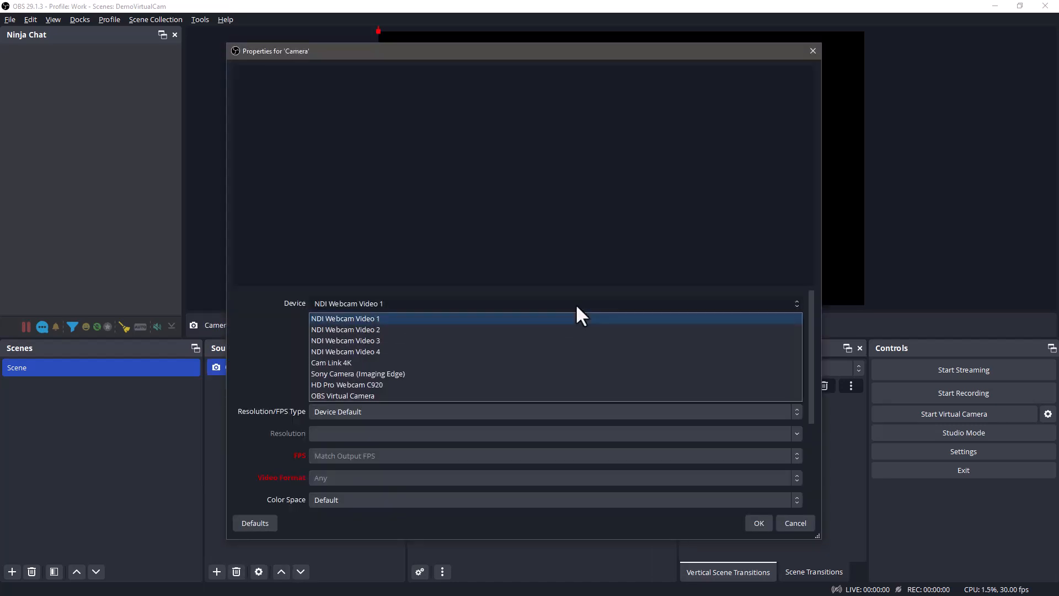
pyautogui.click(331, 361)
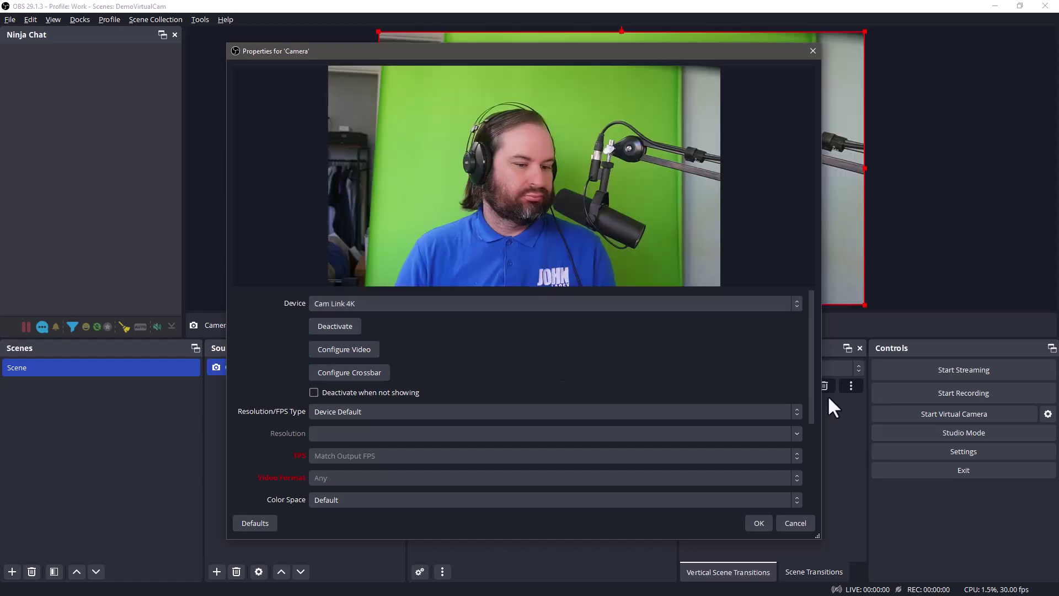
pyautogui.click(759, 523)
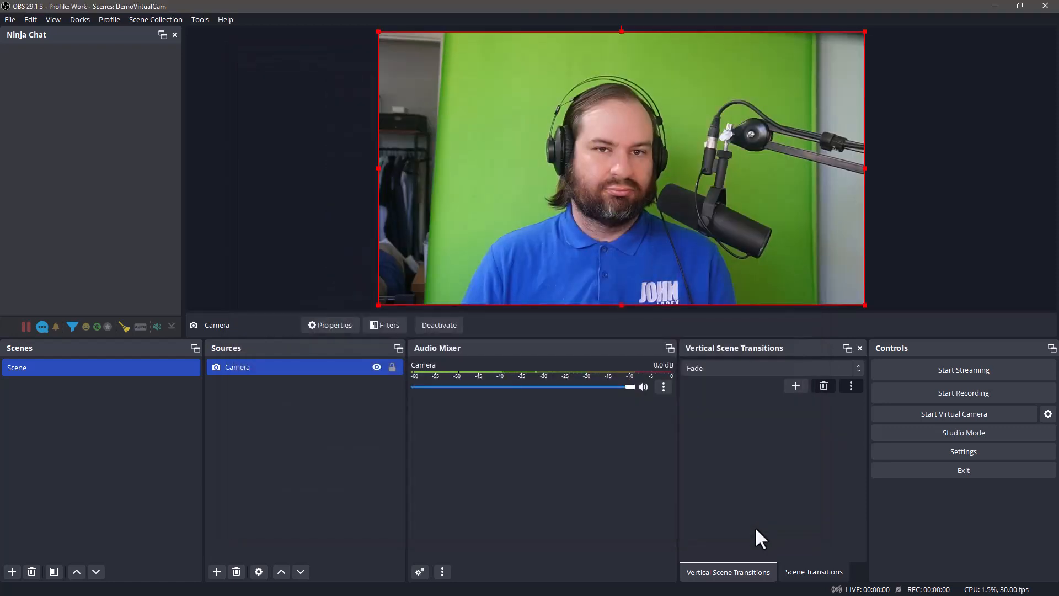
pyautogui.moveTo(865, 178)
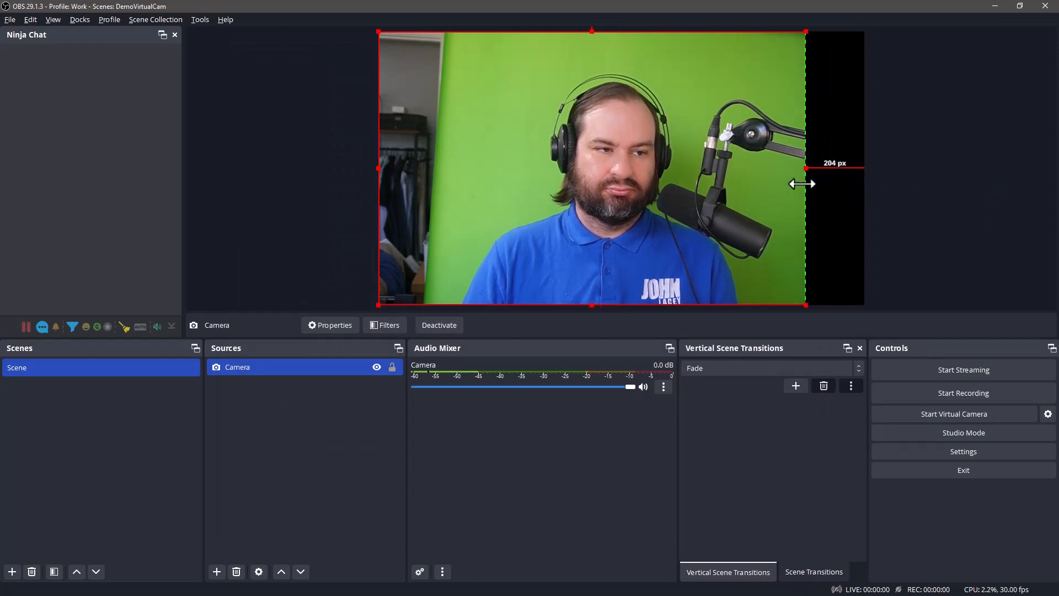
# Crop the Camera source inward from the right and left edges to the green screen.
pyautogui.moveTo(803, 184); pyautogui.dragTo(795, 168)
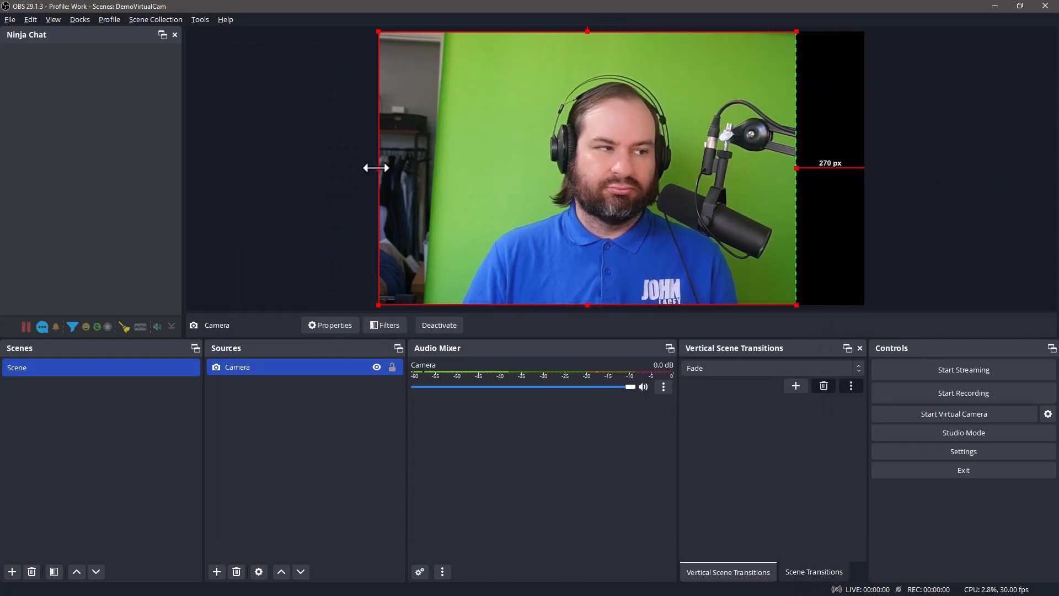
pyautogui.moveTo(377, 168); pyautogui.dragTo(449, 169)
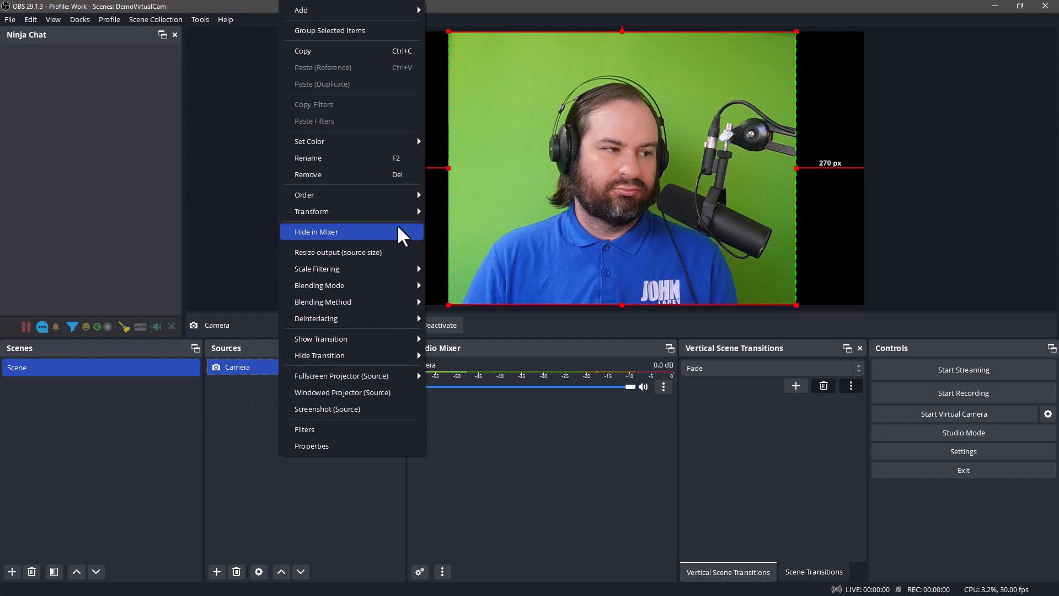
# Add a Chroma Key effect filter to the Camera source to remove the green background.
pyautogui.click(305, 429)
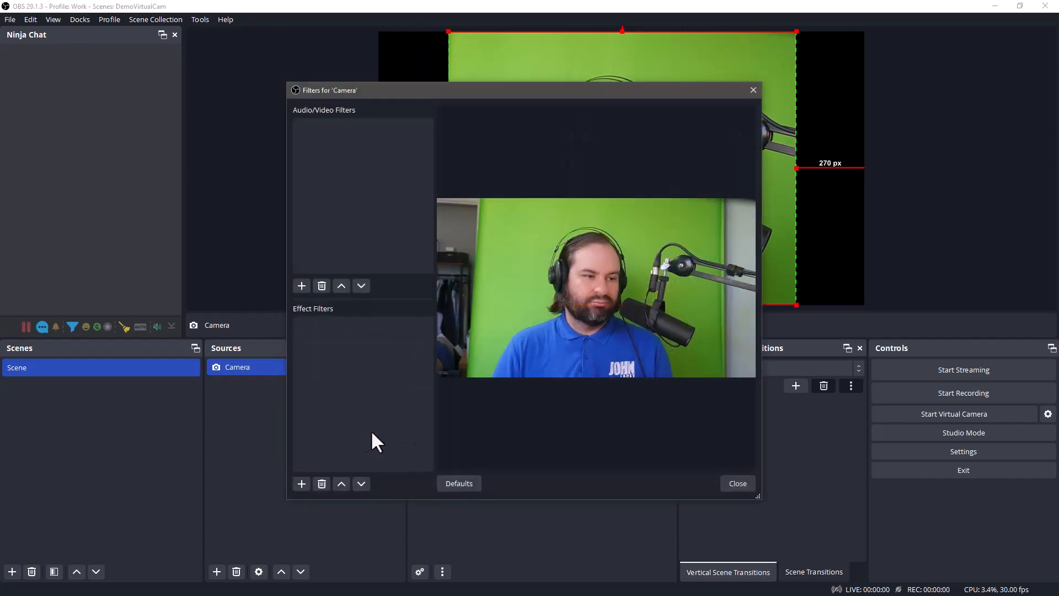
pyautogui.click(301, 484)
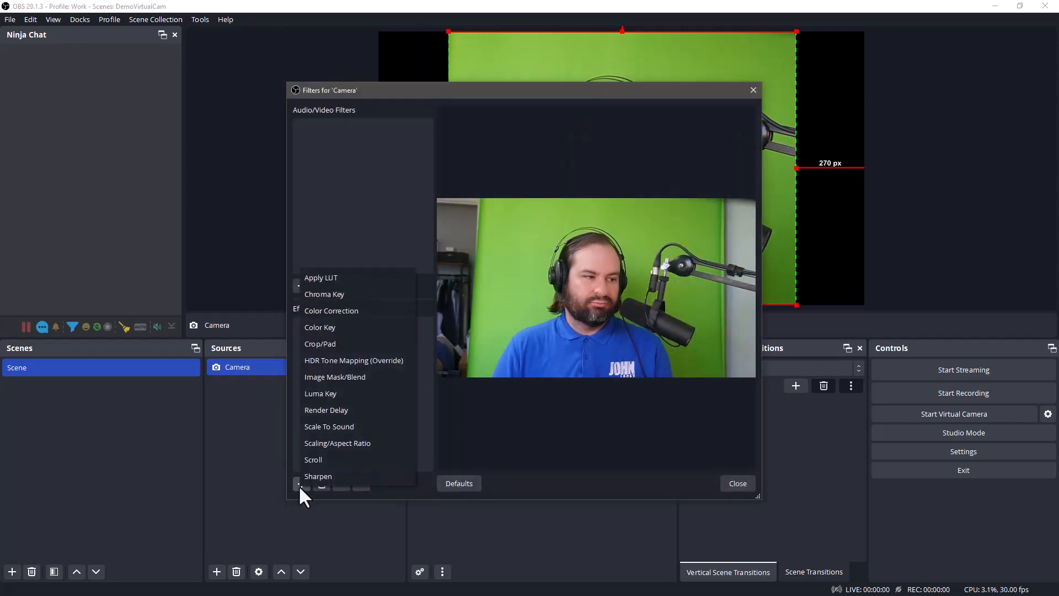
pyautogui.moveTo(377, 297)
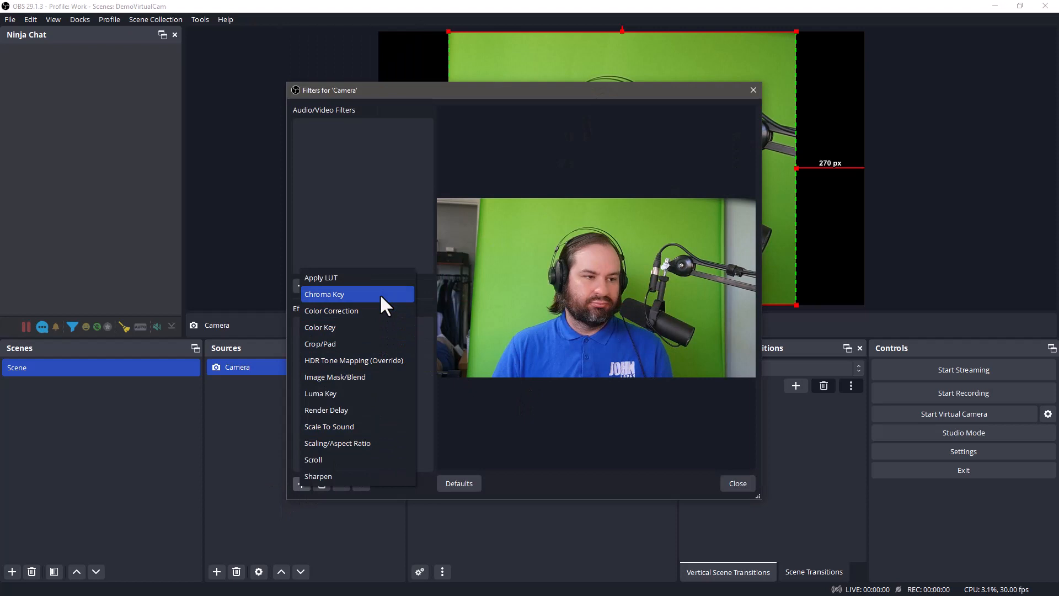
pyautogui.click(324, 293)
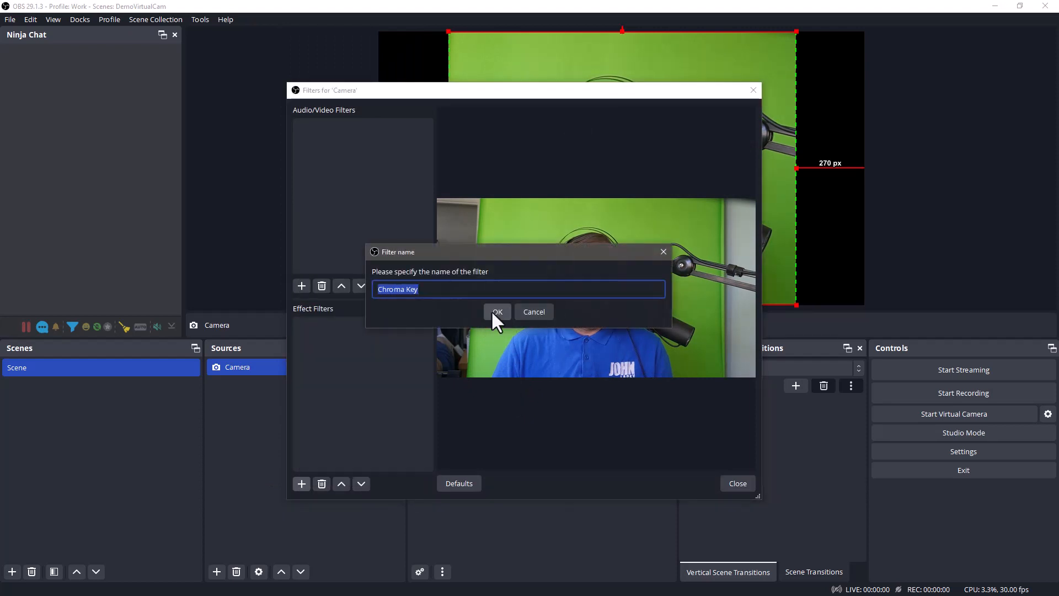
pyautogui.click(496, 311)
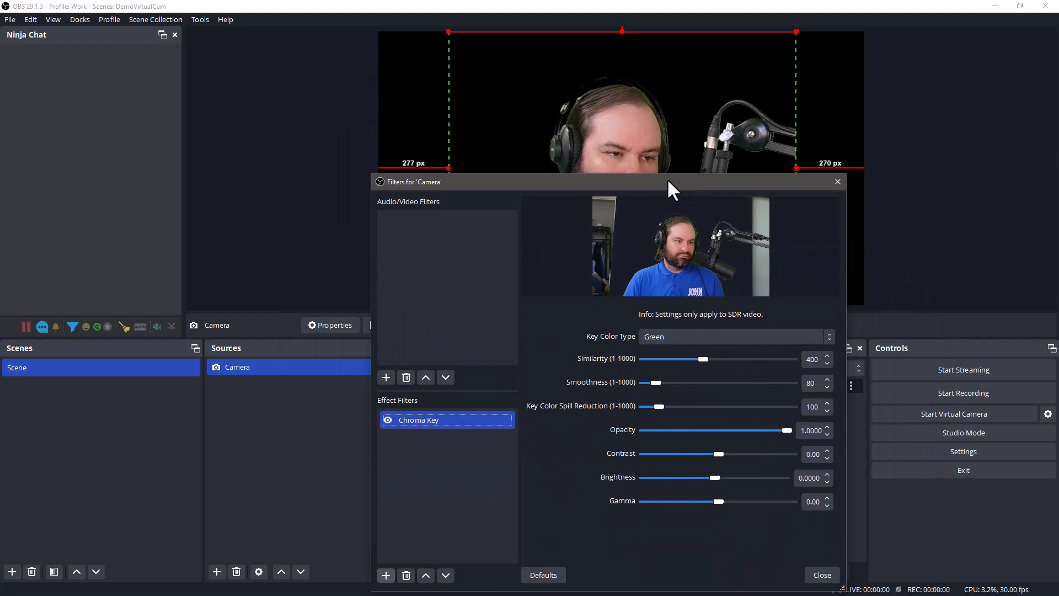
pyautogui.click(822, 574)
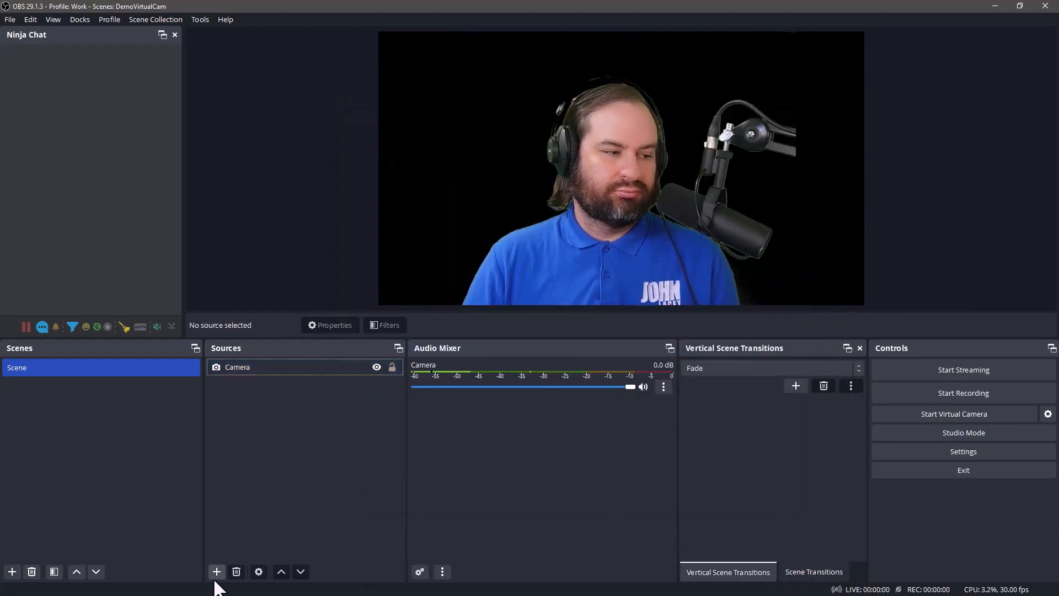
# Add an image source named Background showing the teal gradient image.
pyautogui.click(216, 572)
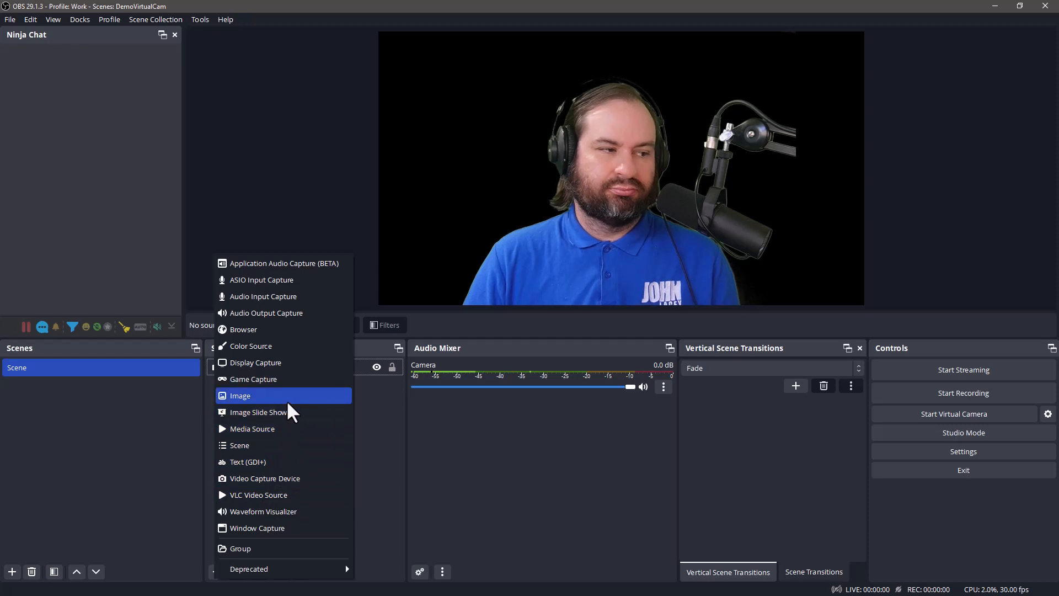
pyautogui.click(241, 394)
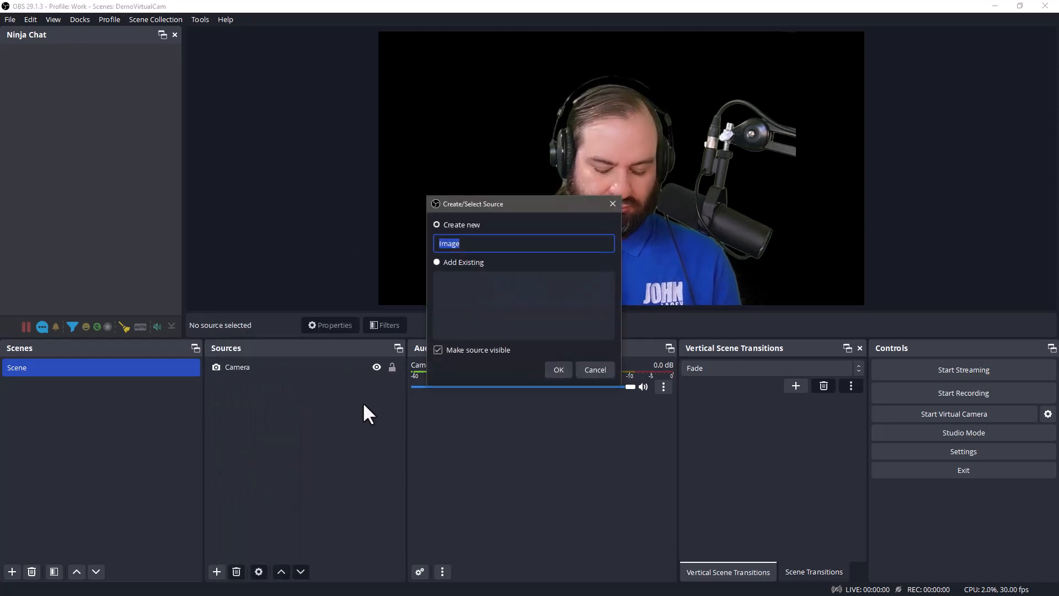
pyautogui.write('Background')
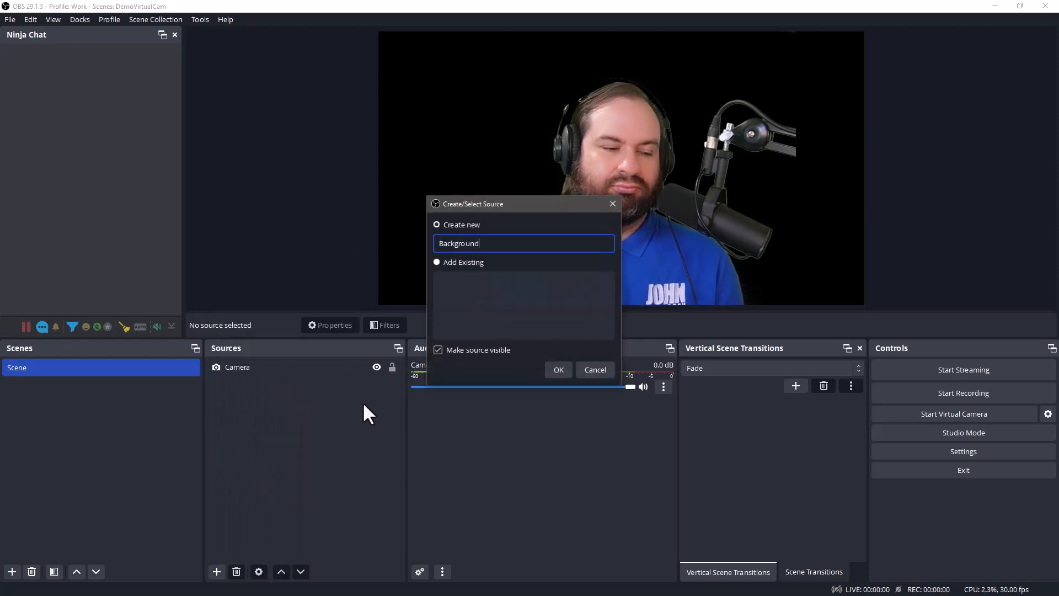
pyautogui.click(558, 369)
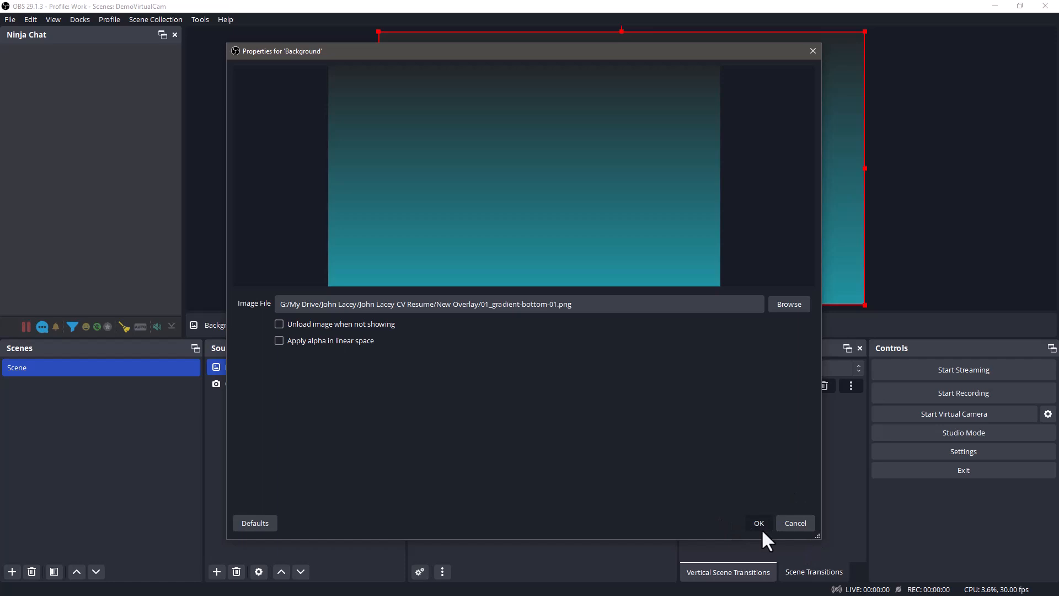
pyautogui.click(217, 572)
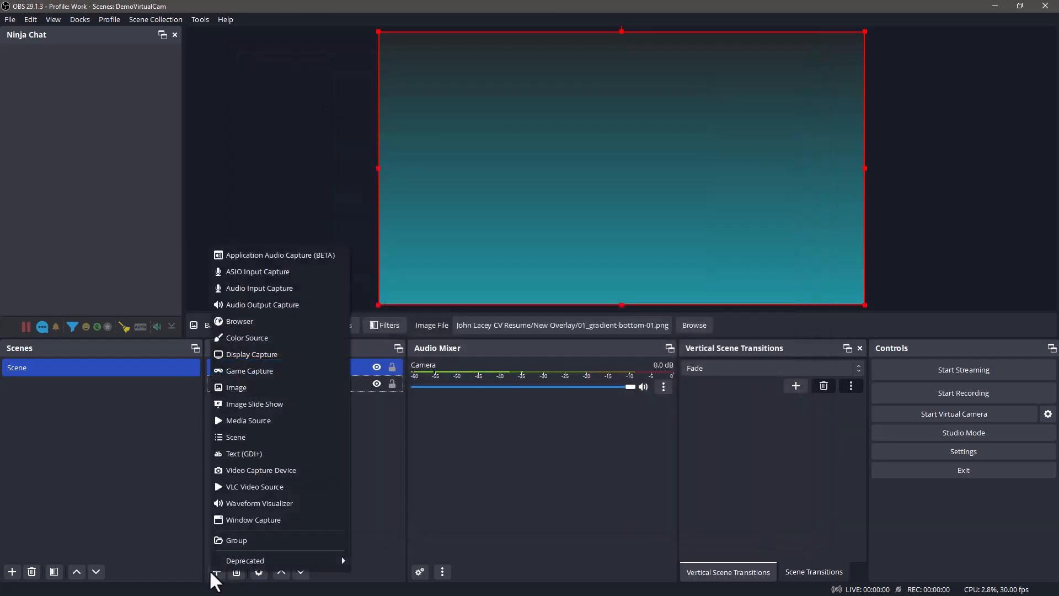
# Add an image source named Logo using the logo overlay PNG.
pyautogui.click(236, 387)
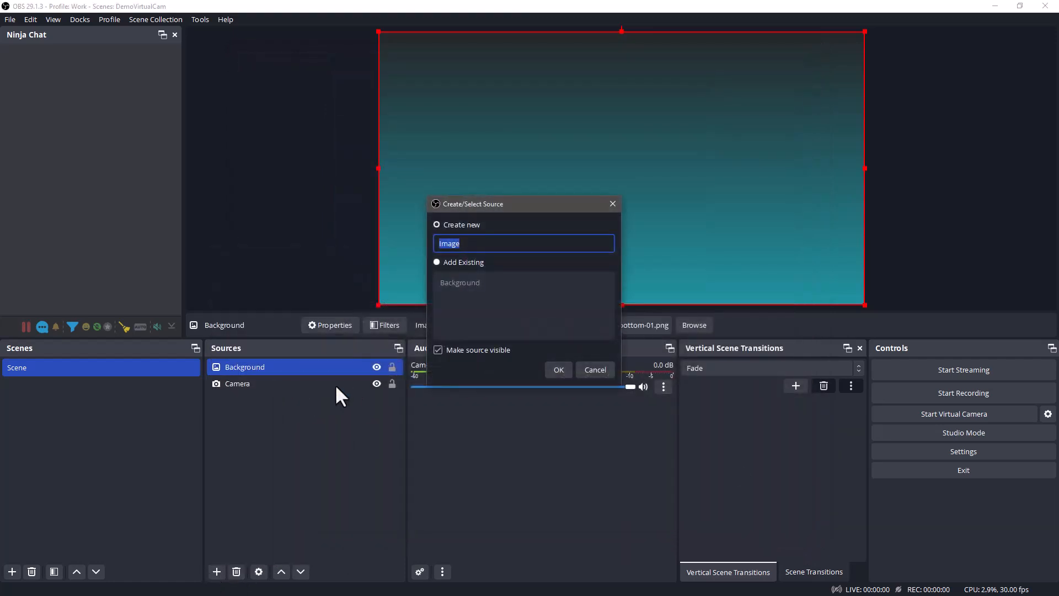
pyautogui.write('Logo')
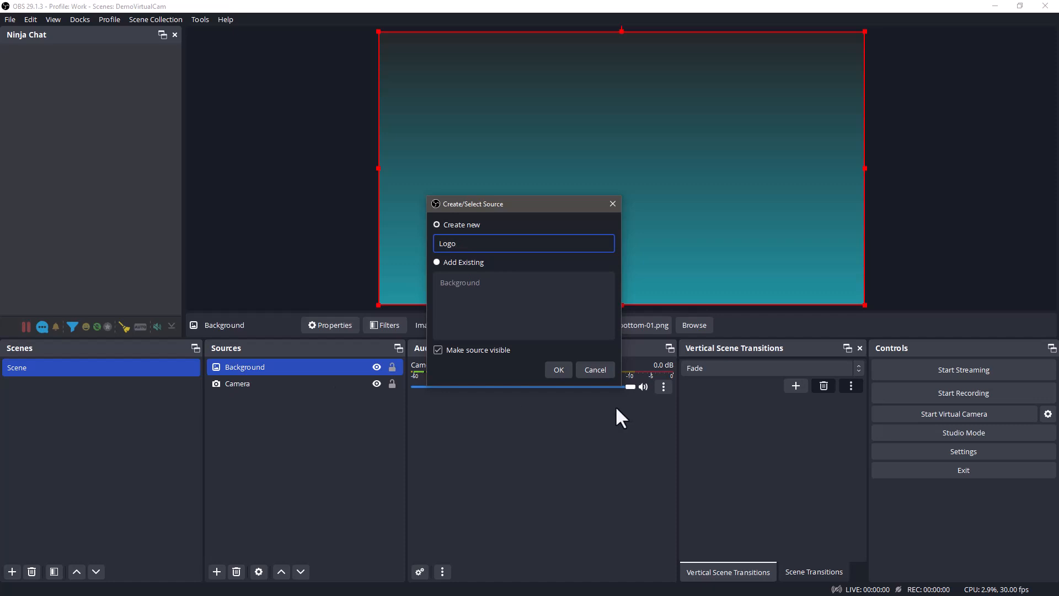
pyautogui.click(558, 370)
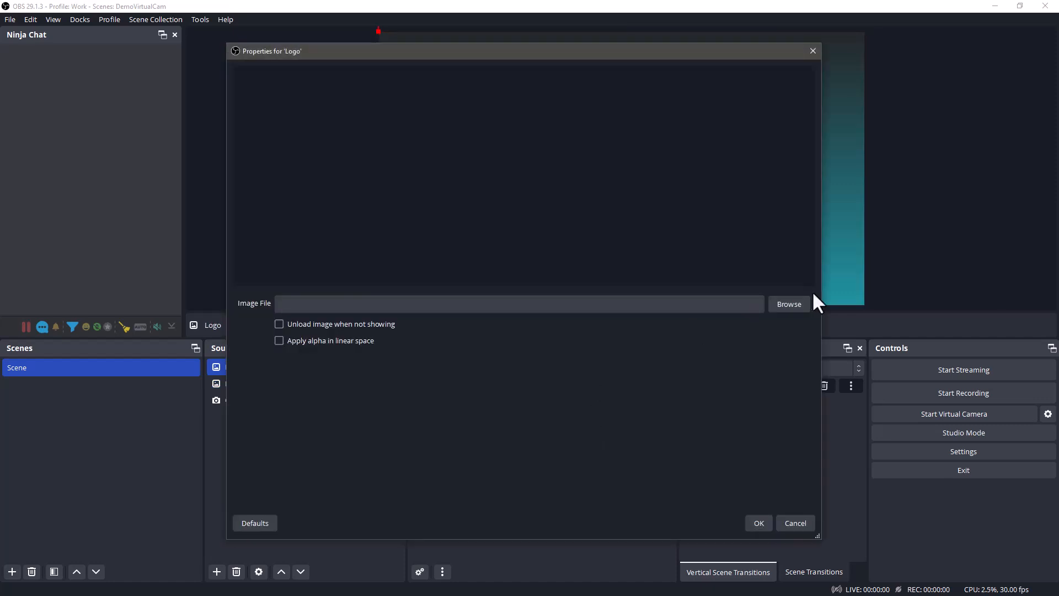
pyautogui.click(788, 303)
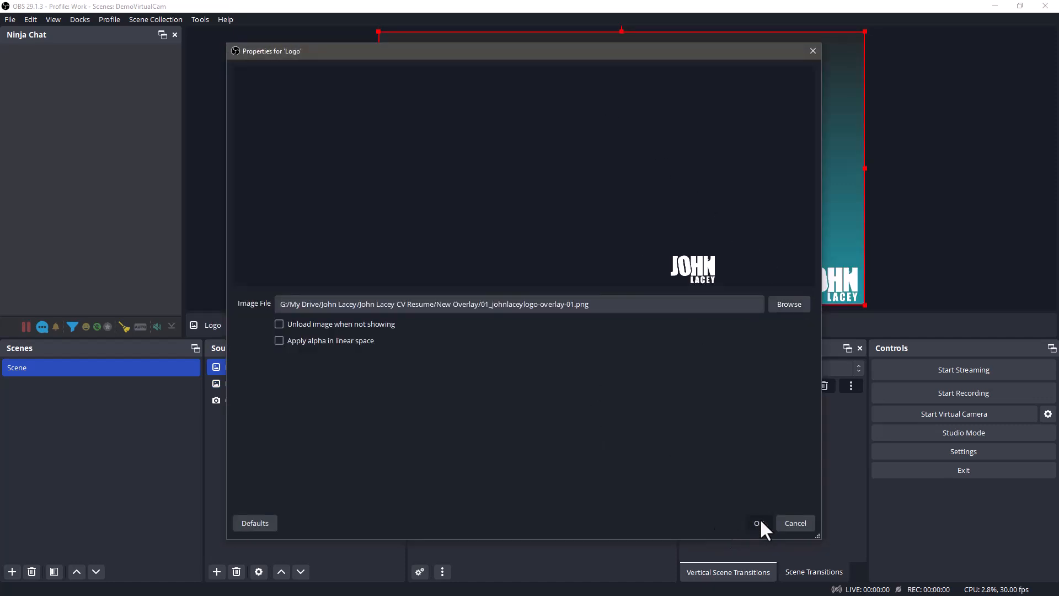
pyautogui.click(759, 522)
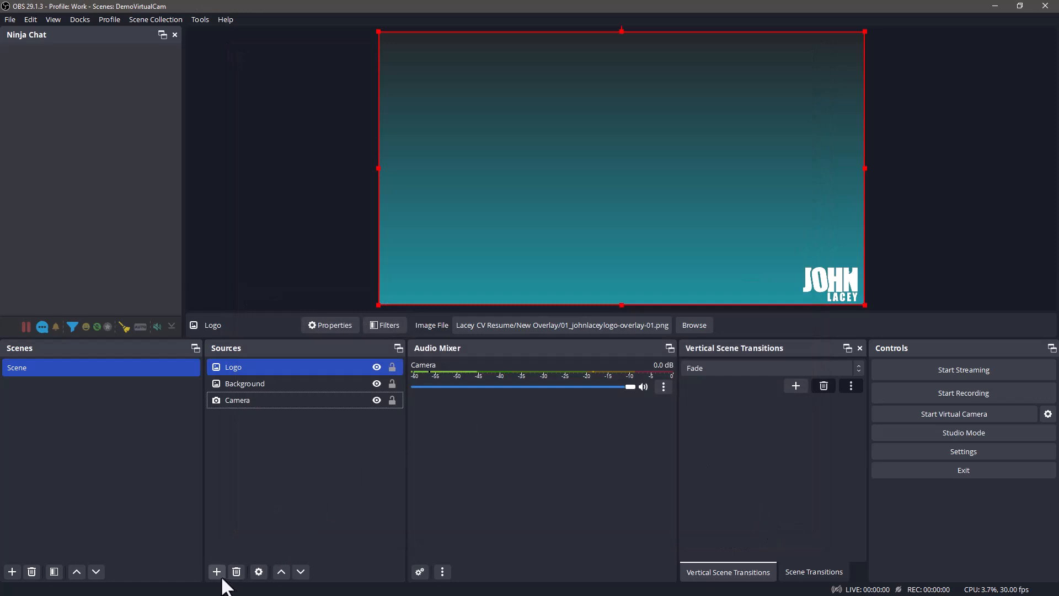
# Add an image source named Podcast using the podcast artwork PNG.
pyautogui.click(216, 571)
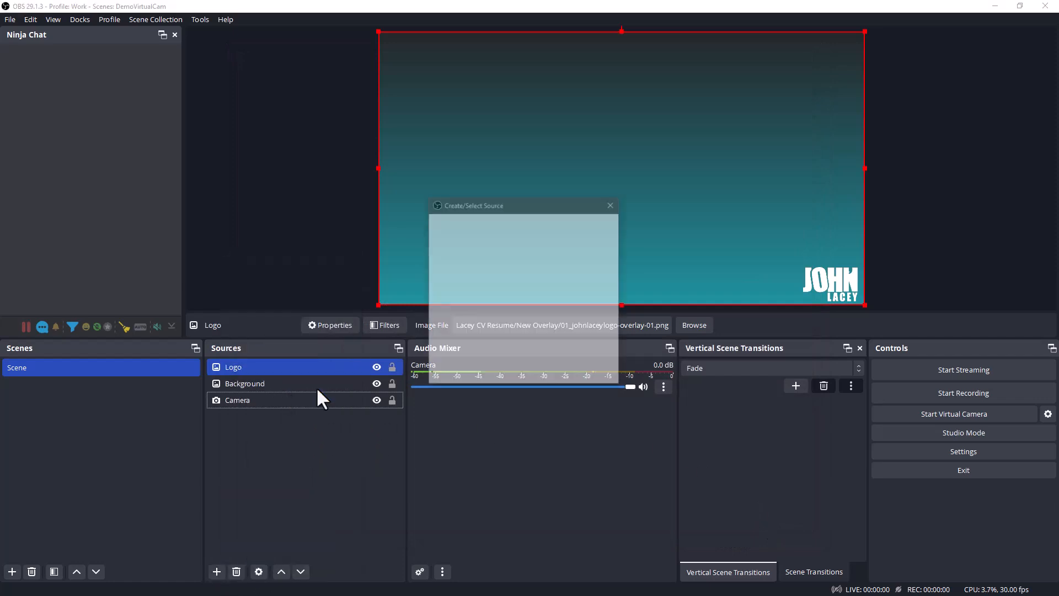
pyautogui.write('Pod')
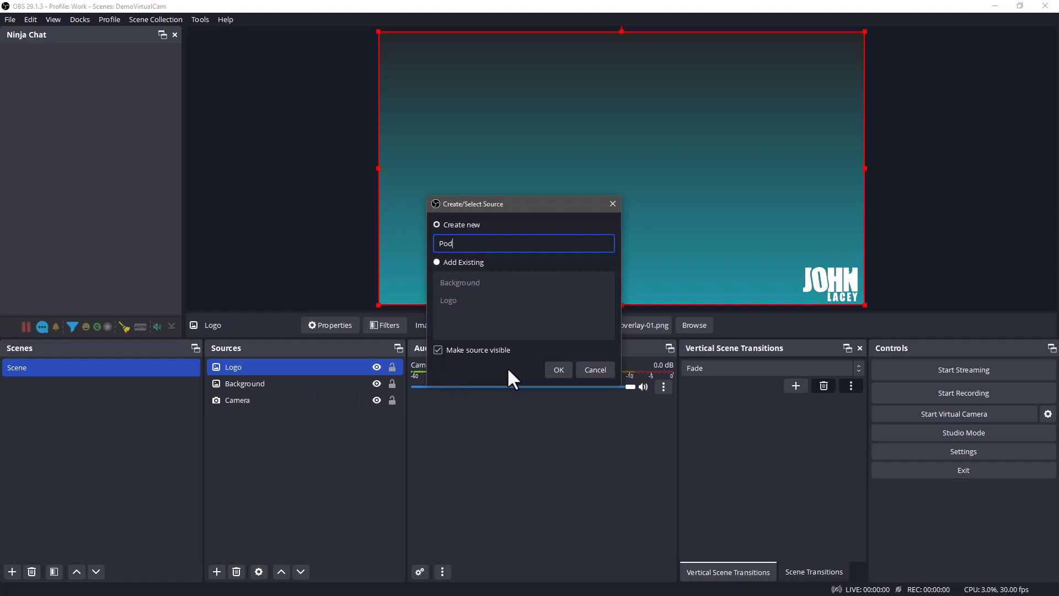
pyautogui.write('cast')
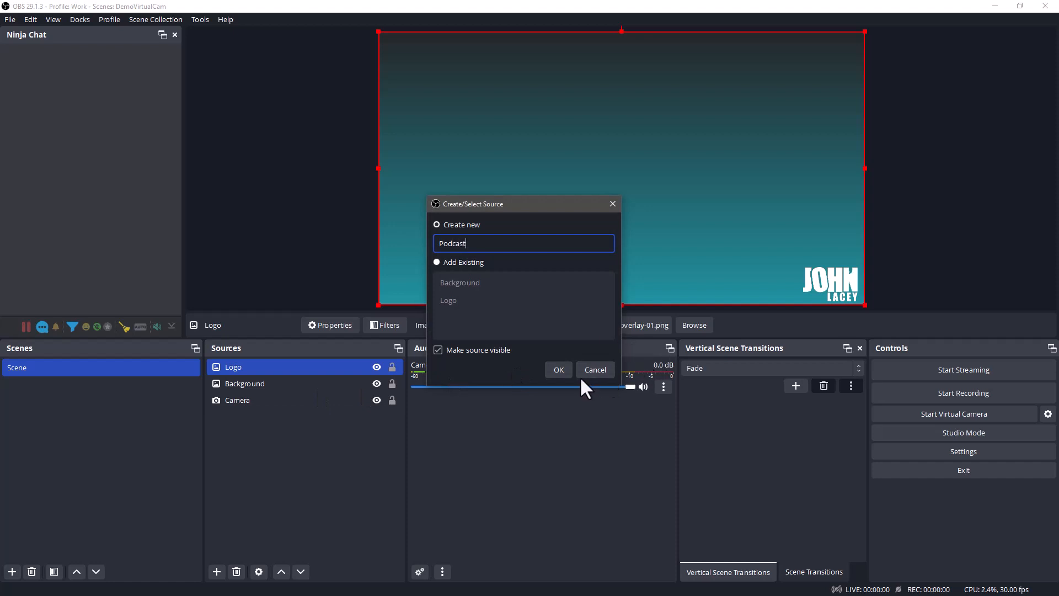
pyautogui.click(558, 370)
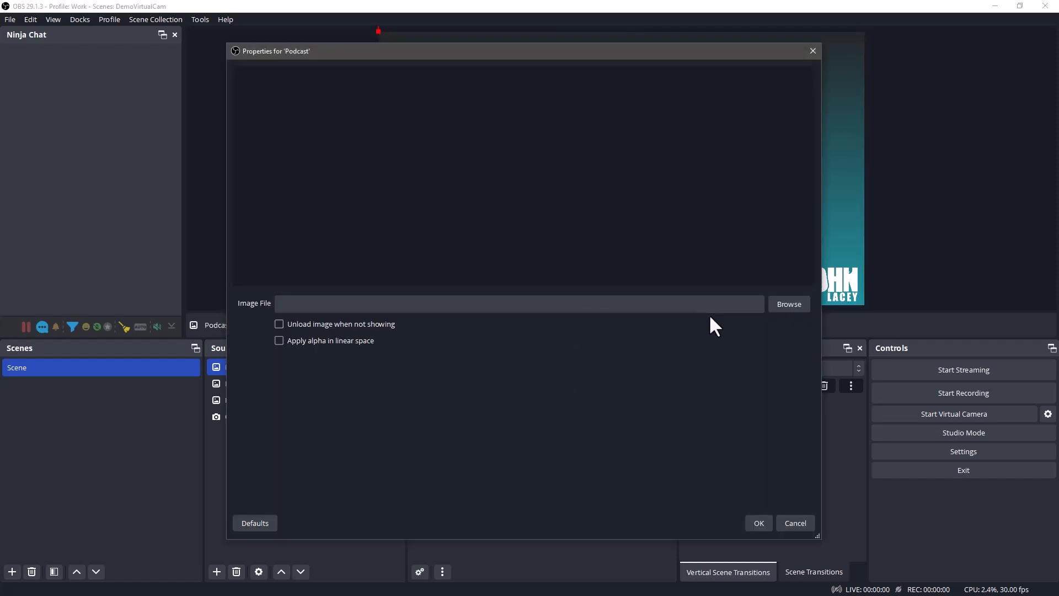
pyautogui.click(789, 303)
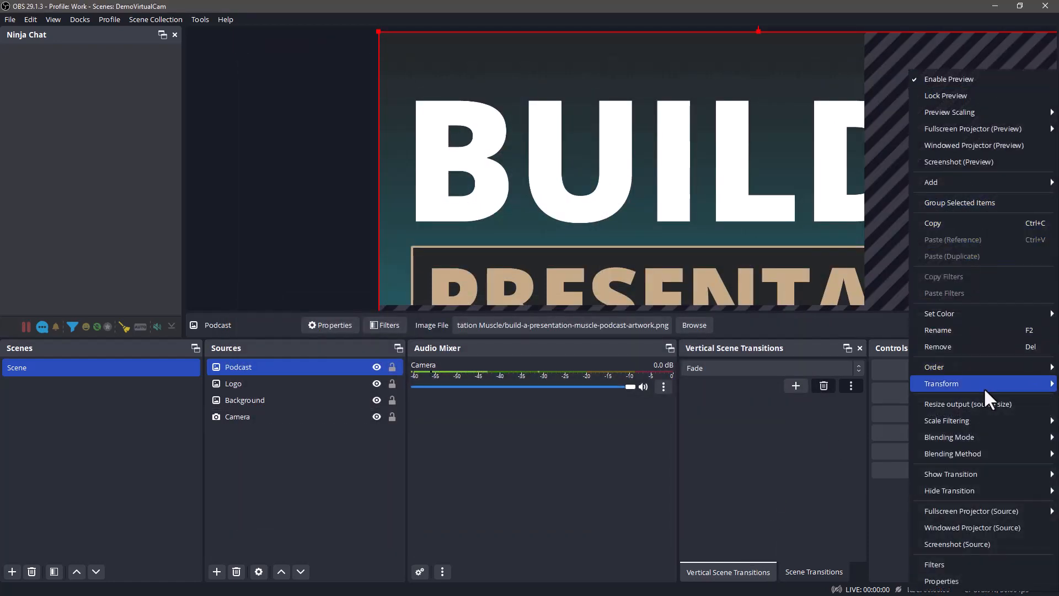
pyautogui.moveTo(950, 414)
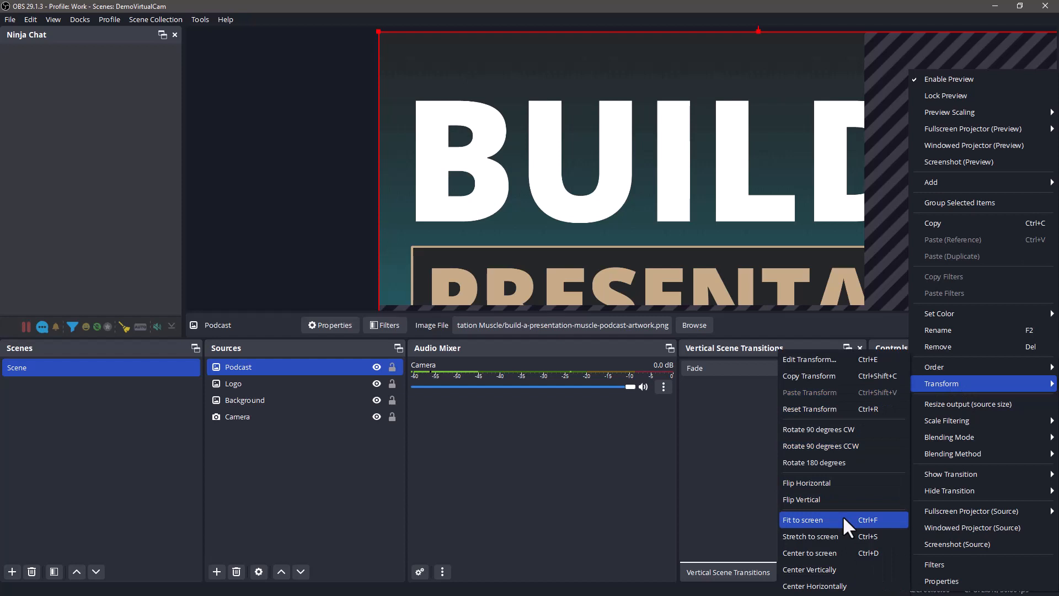
# Fit the artwork to screen, shrink it into the top-left, and raise Camera above Background.
pyautogui.click(803, 519)
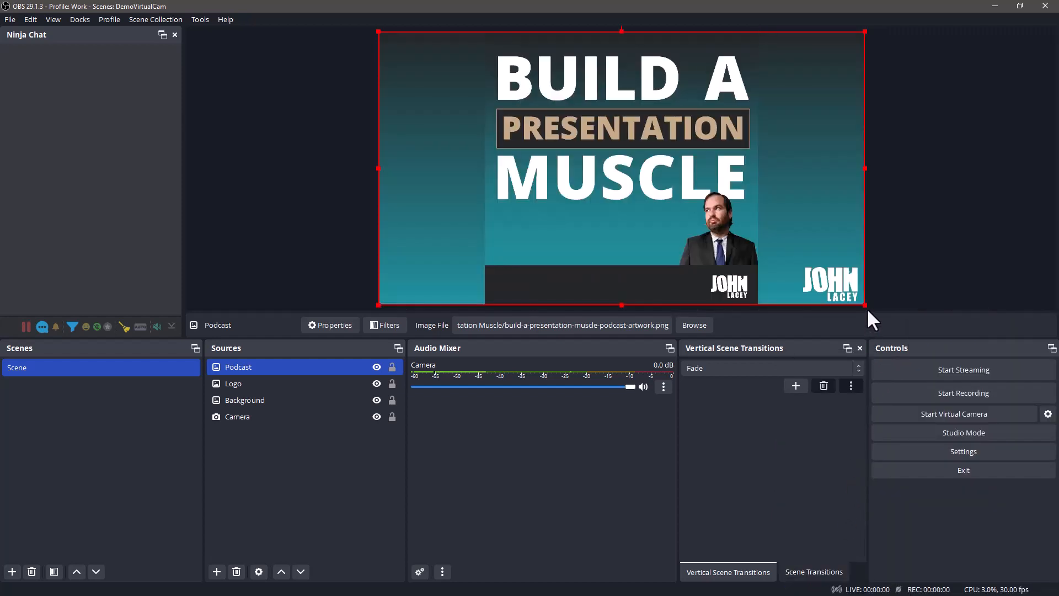
pyautogui.moveTo(865, 304); pyautogui.dragTo(509, 171)
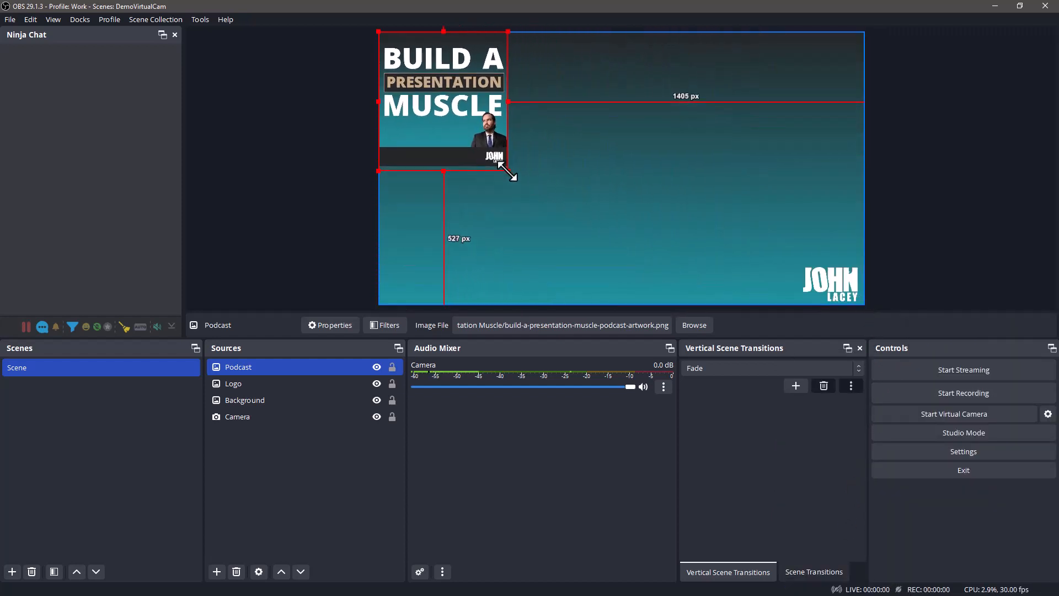
pyautogui.moveTo(507, 167); pyautogui.dragTo(507, 163)
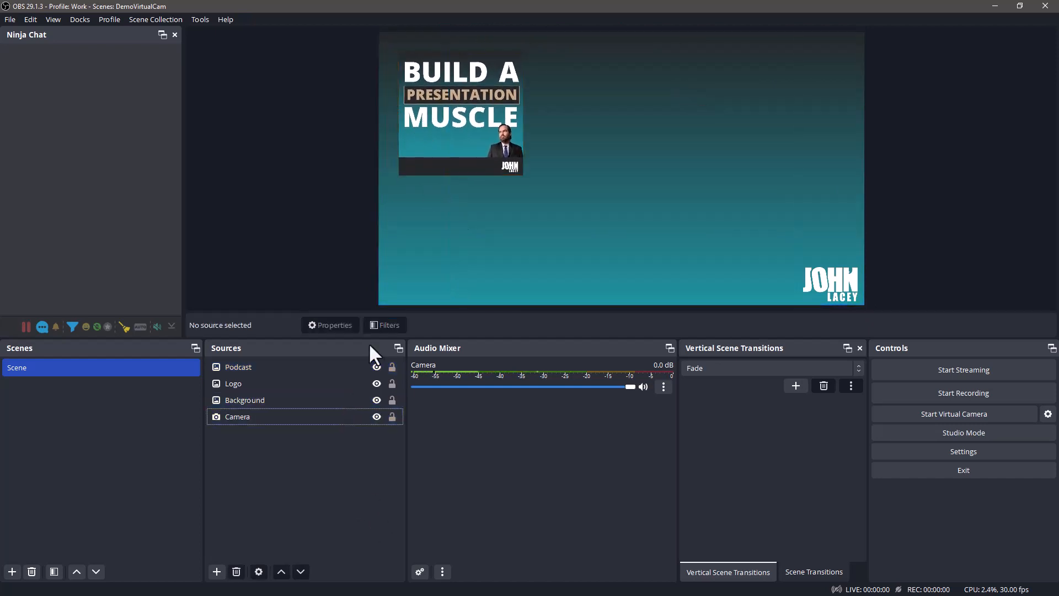
pyautogui.click(239, 367)
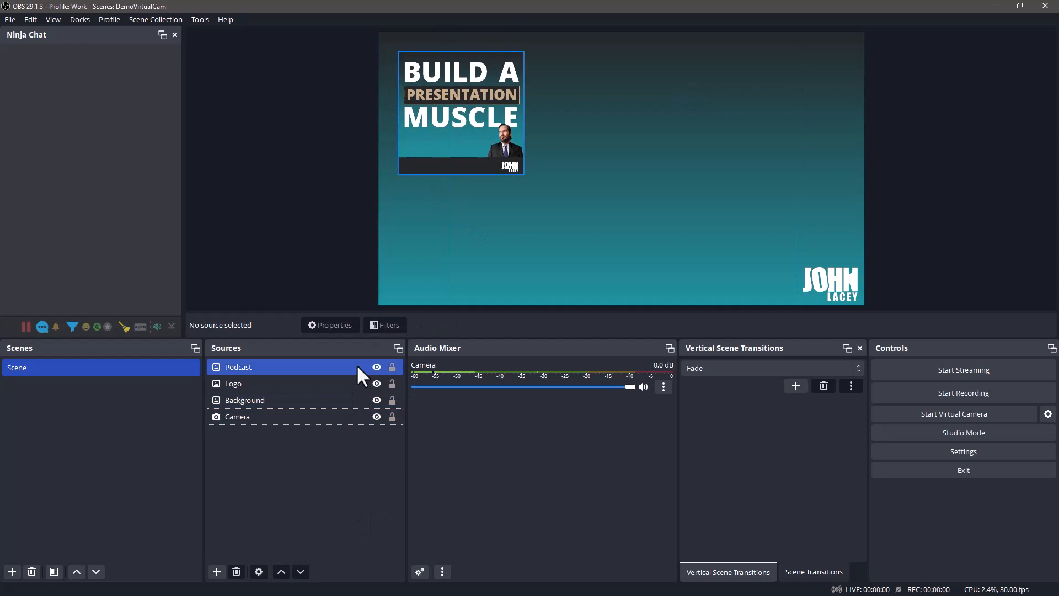
pyautogui.click(244, 400)
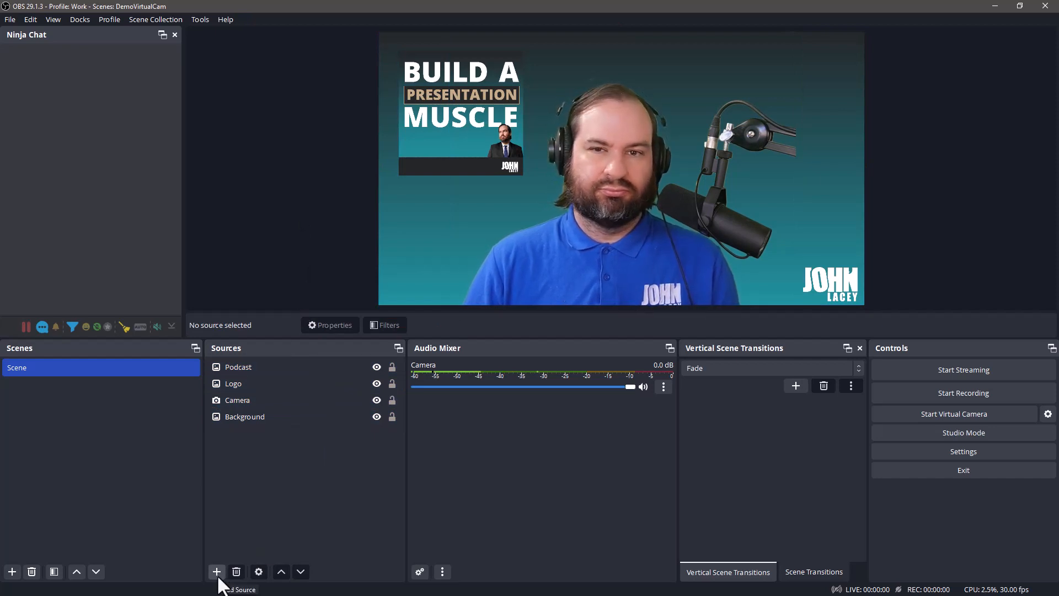
# Add a Text (GDI+) source named JohnLacey.com Text reading JohnLacey.com.
pyautogui.click(216, 572)
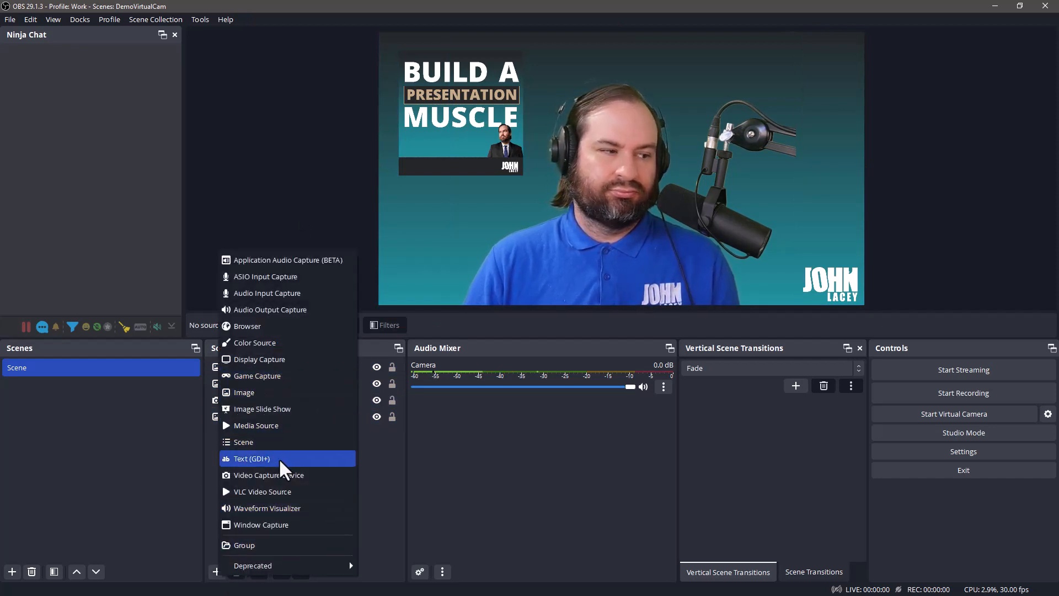
pyautogui.click(251, 457)
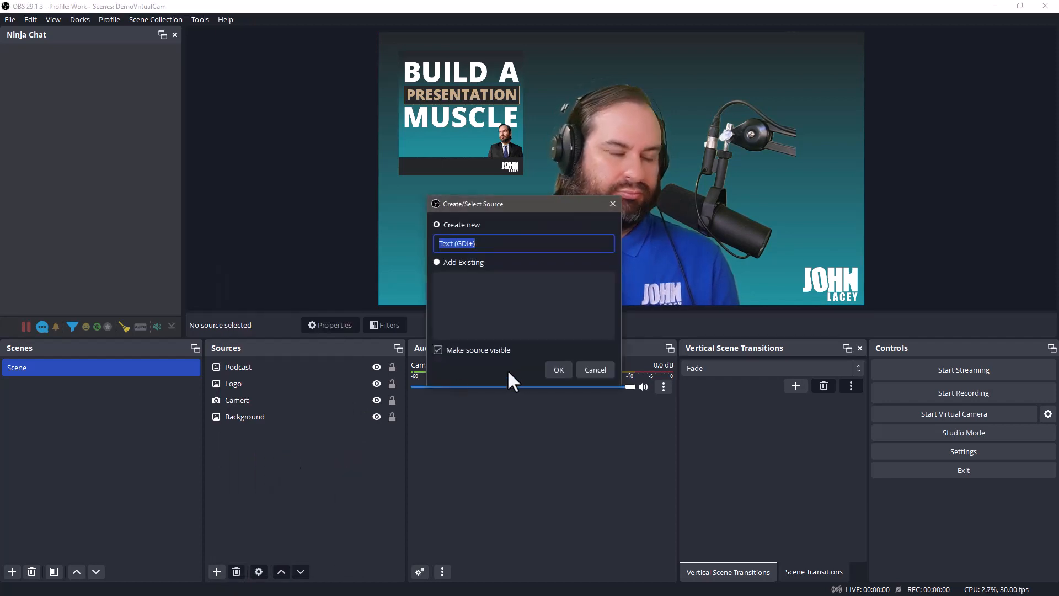
pyautogui.write('JohnLacey.com Text')
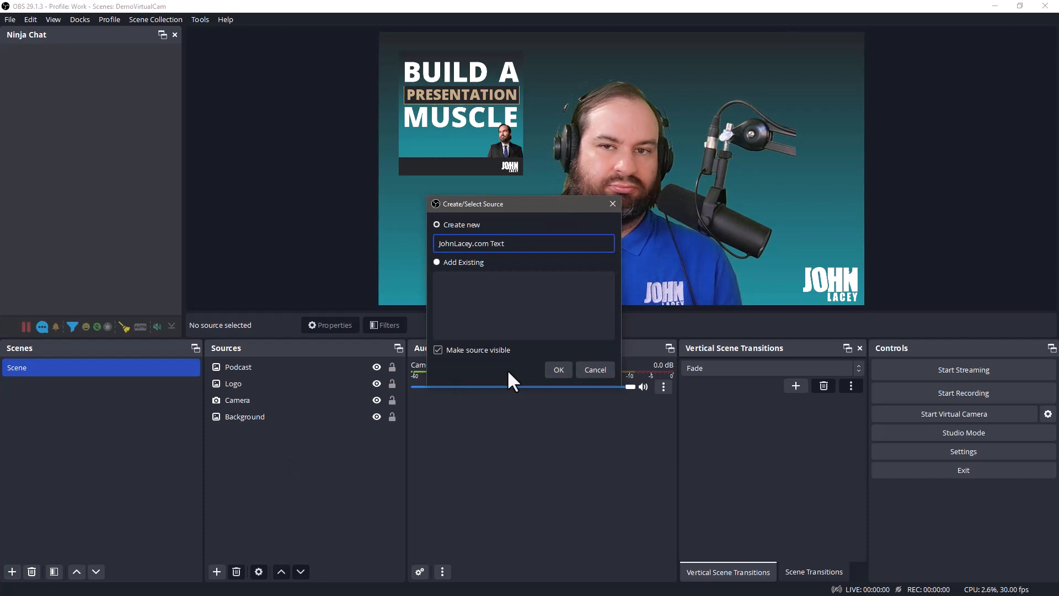
pyautogui.click(558, 369)
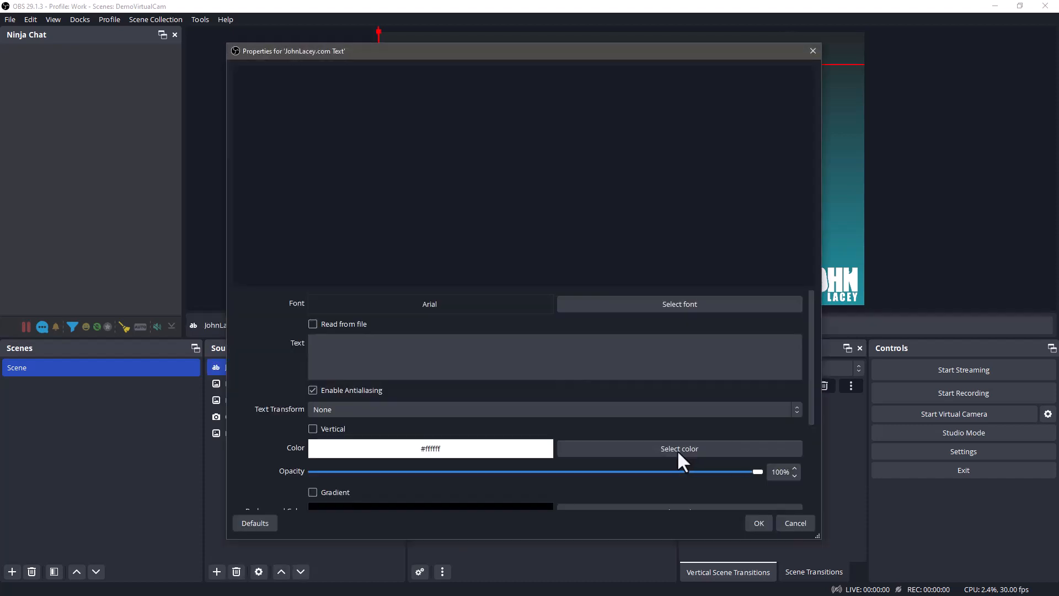
pyautogui.write('J')
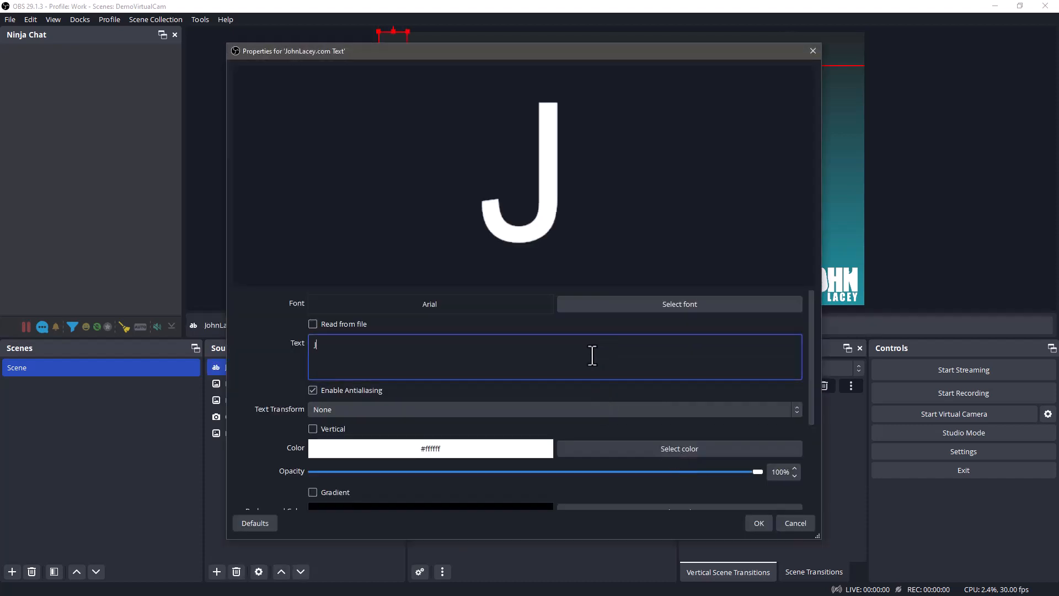
pyautogui.write('ohnLacey.com')
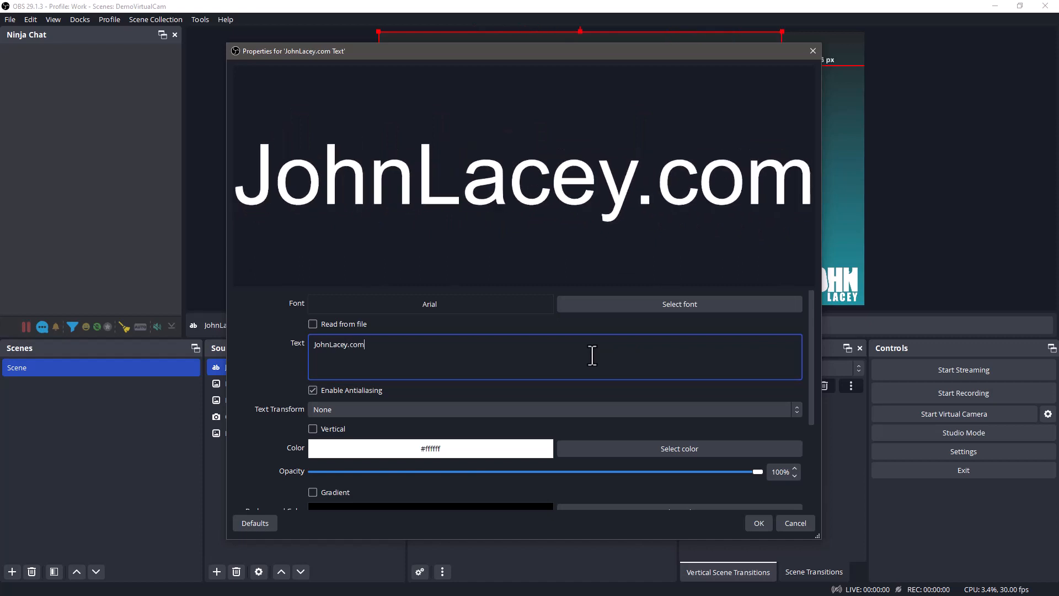
# Set the text font to Open Sans ExtraBold and accept the source settings.
pyautogui.click(679, 305)
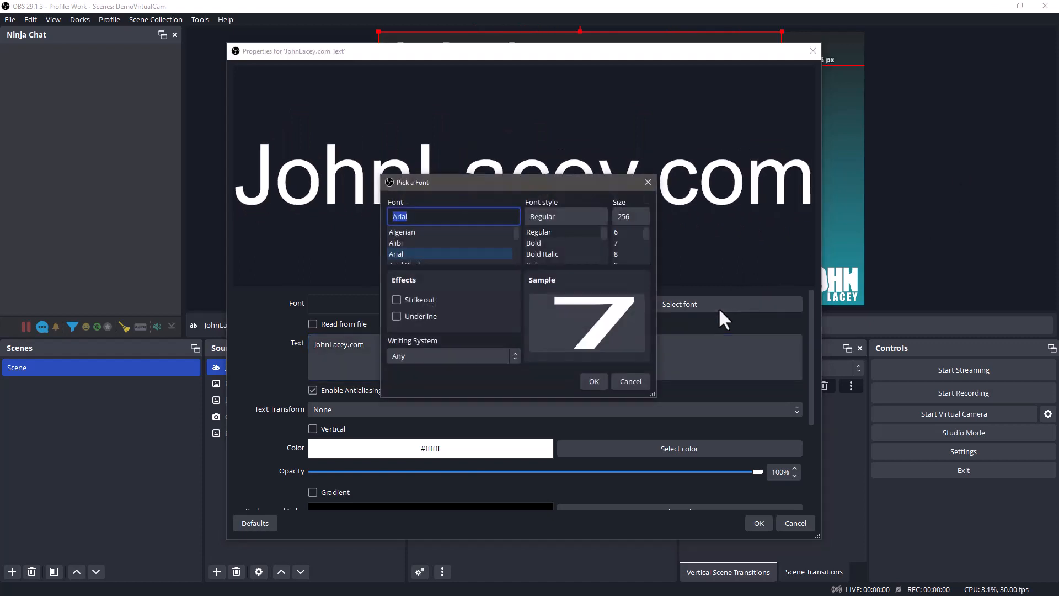
pyautogui.moveTo(475, 218)
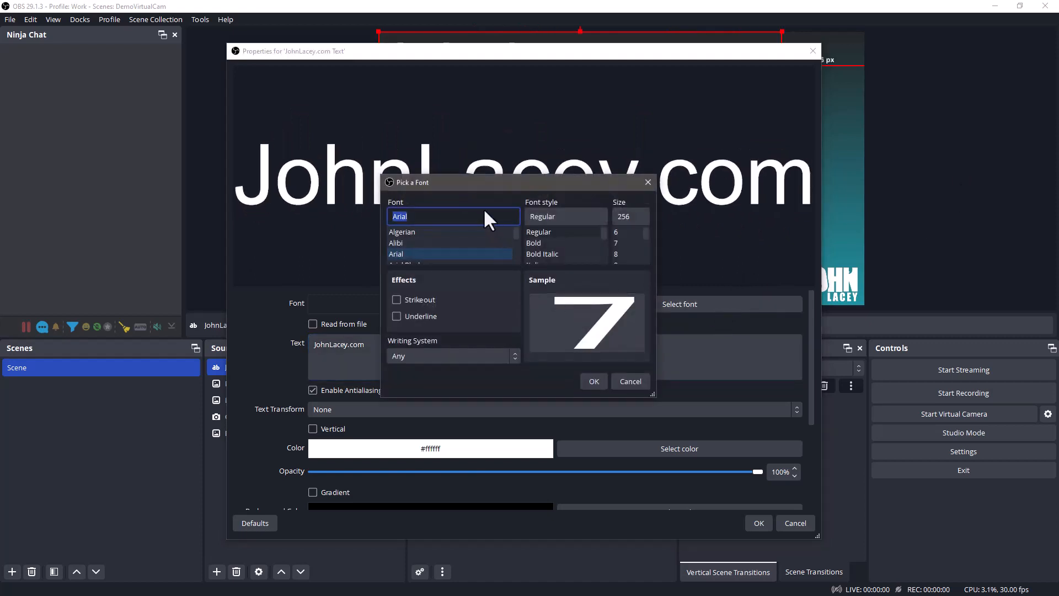
pyautogui.click(406, 254)
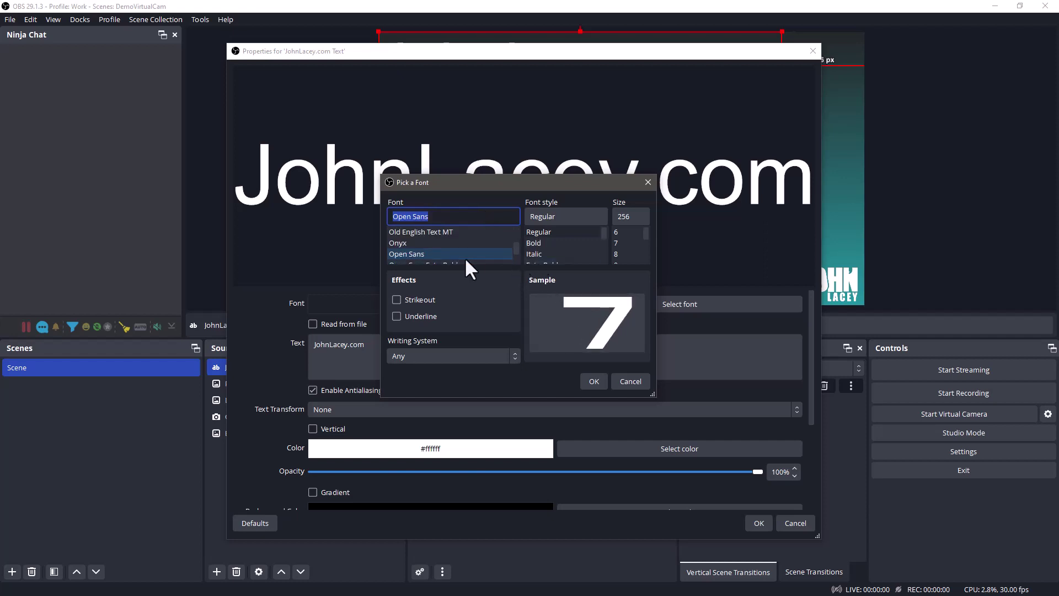
pyautogui.click(424, 253)
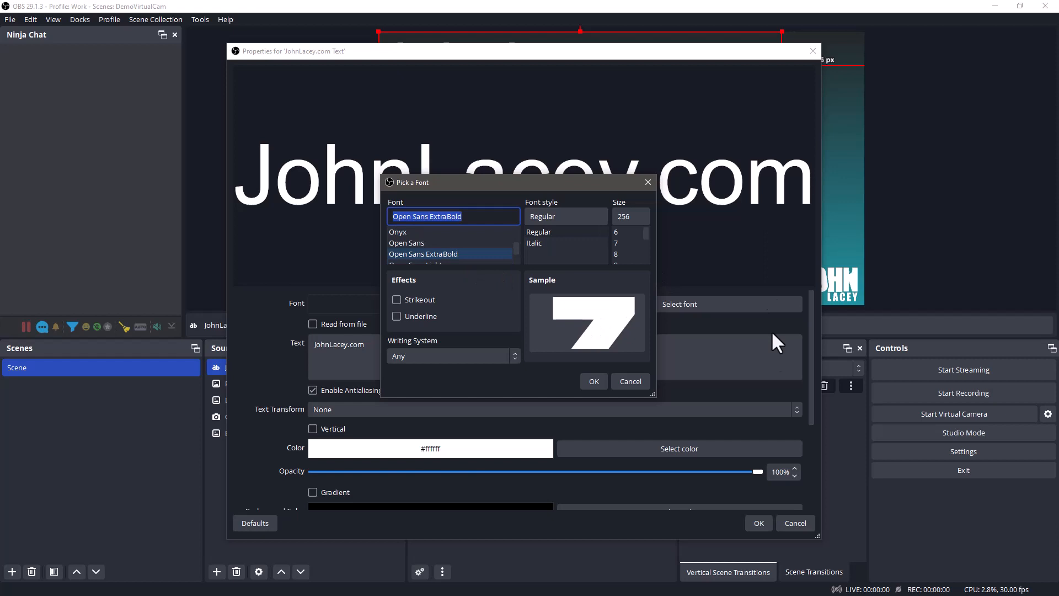
pyautogui.click(594, 381)
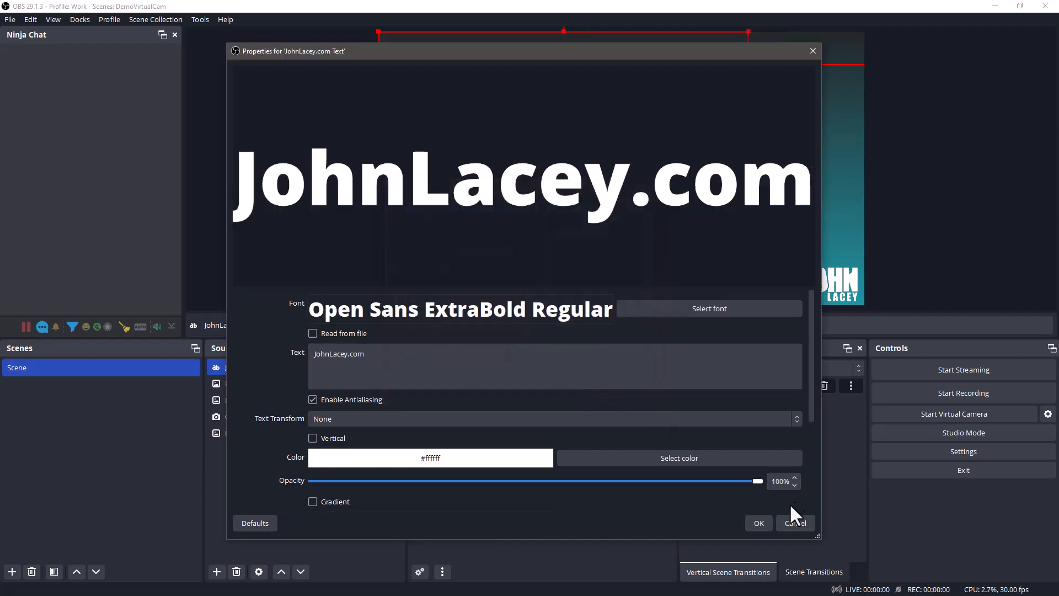
pyautogui.click(796, 523)
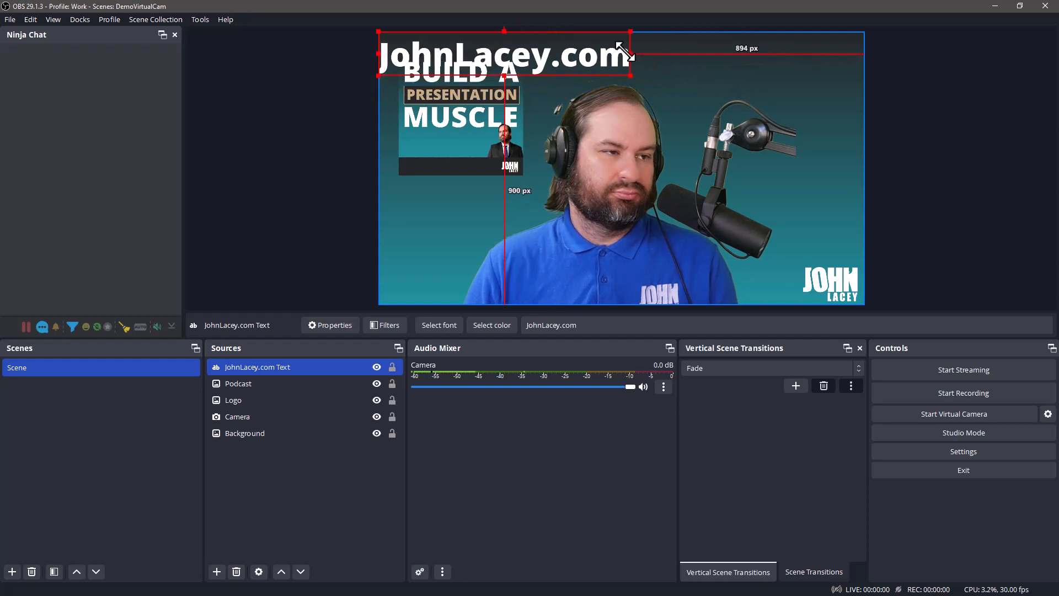
# Shrink the JohnLacey.com text and position it just beneath the podcast artwork.
pyautogui.moveTo(627, 58); pyautogui.dragTo(577, 36)
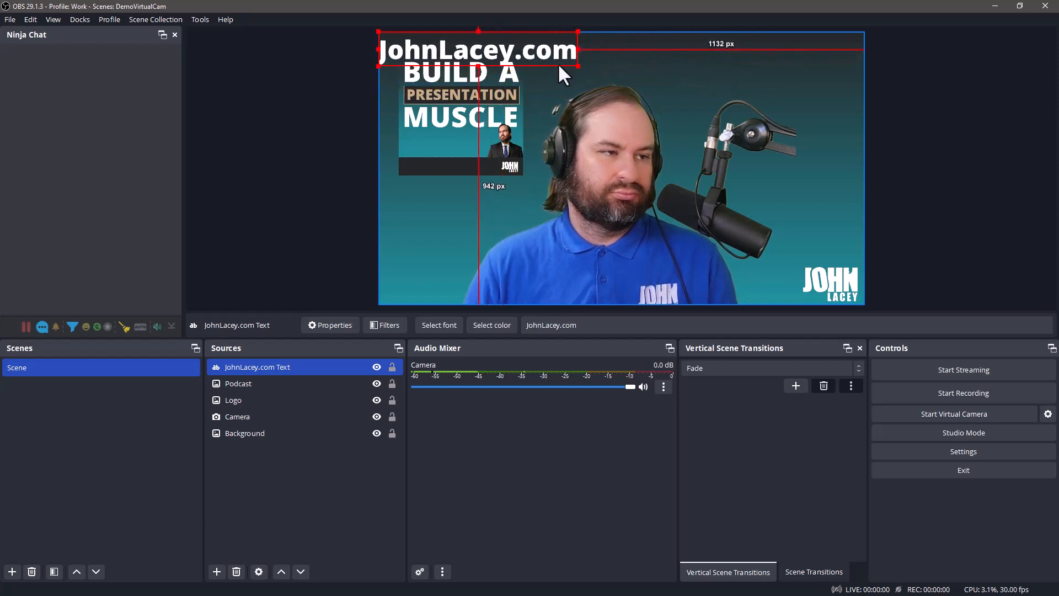
pyautogui.moveTo(476, 49); pyautogui.dragTo(500, 200)
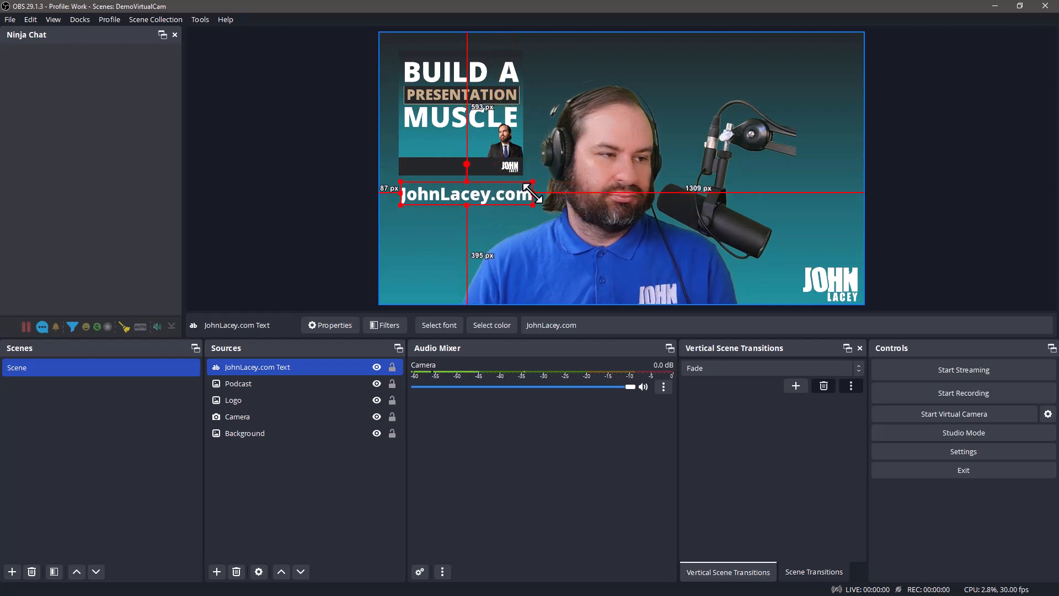
pyautogui.moveTo(533, 194); pyautogui.dragTo(503, 191)
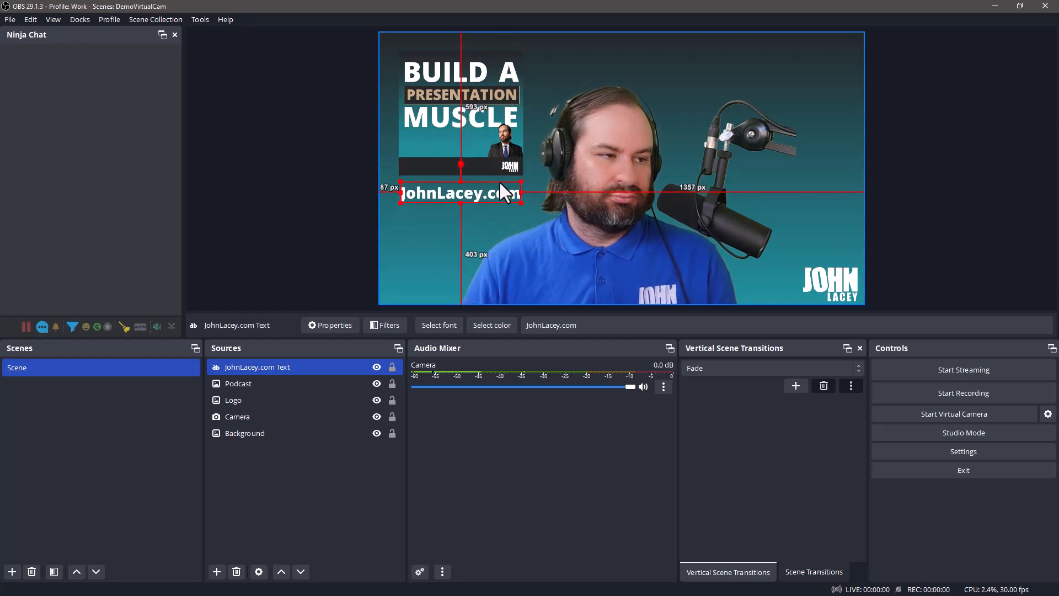
pyautogui.moveTo(502, 191); pyautogui.dragTo(496, 176)
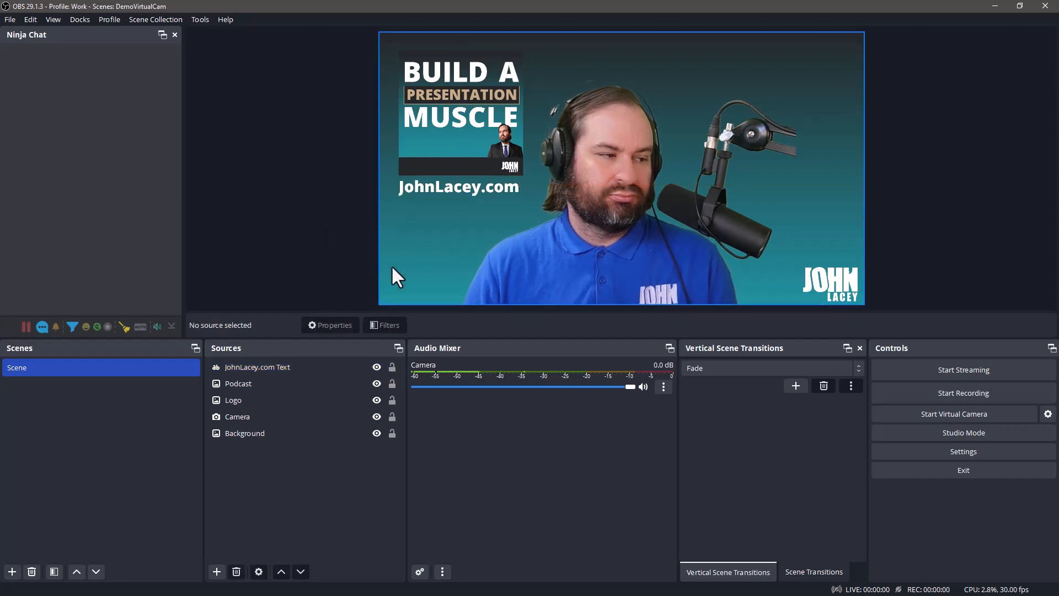
# Group the JohnLacey.com Text and Podcast sources into a group named Promo.
pyautogui.click(257, 367)
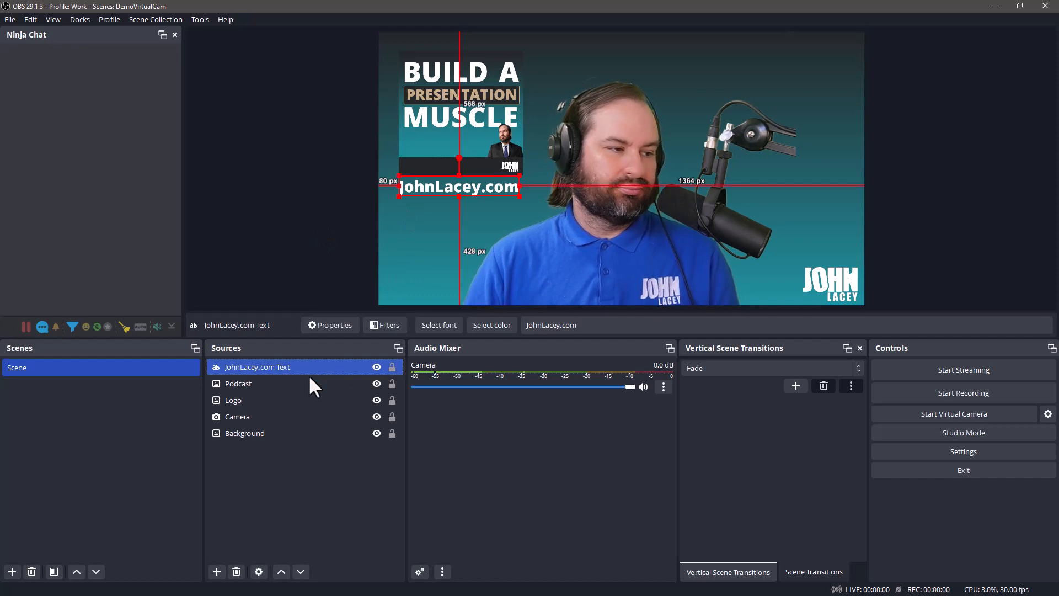
pyautogui.click(238, 384)
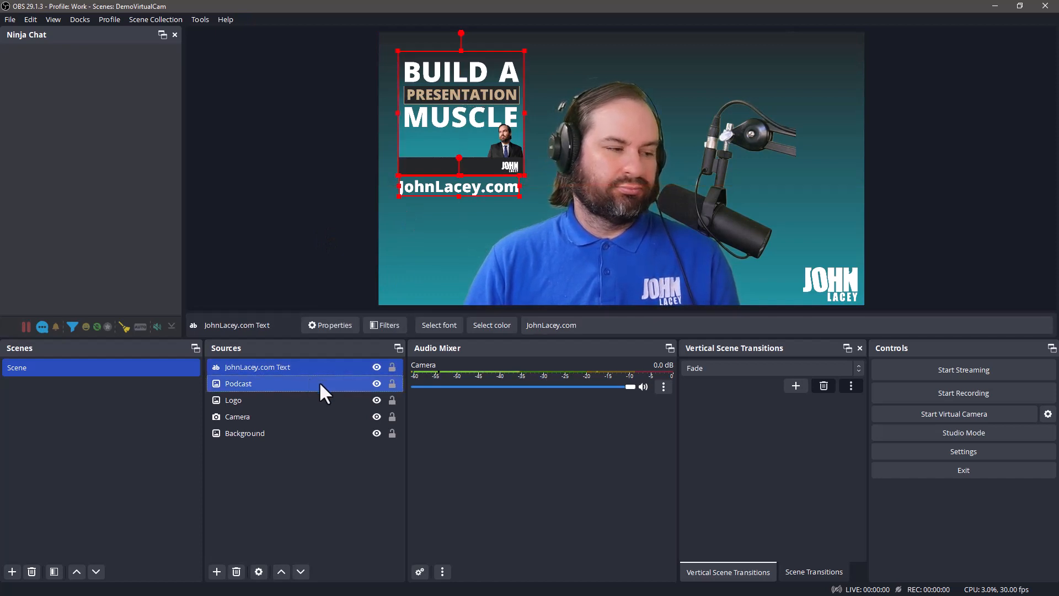
pyautogui.rightClick(260, 384)
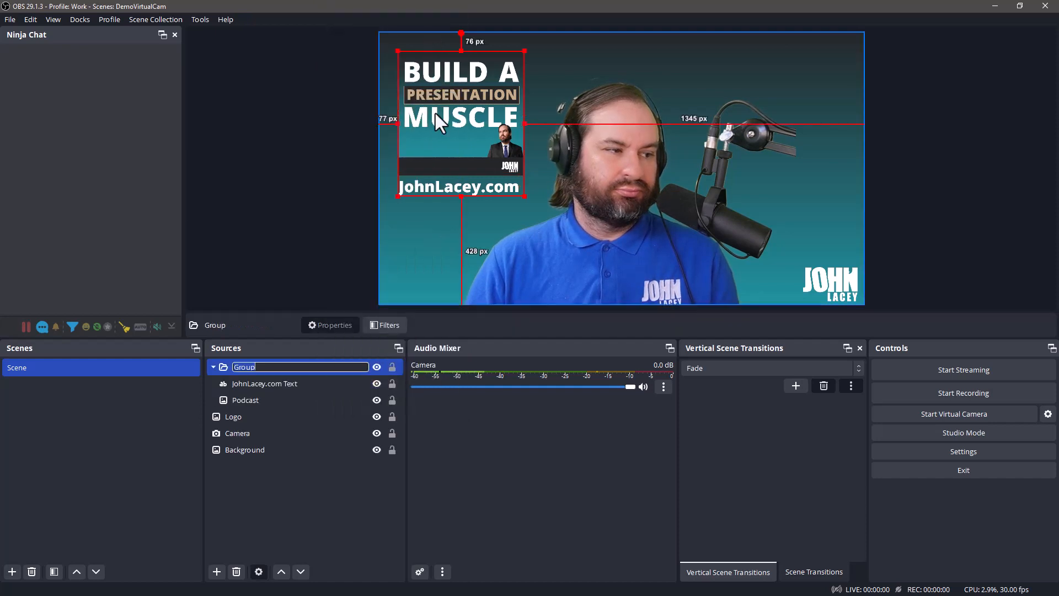
pyautogui.write('Promo')
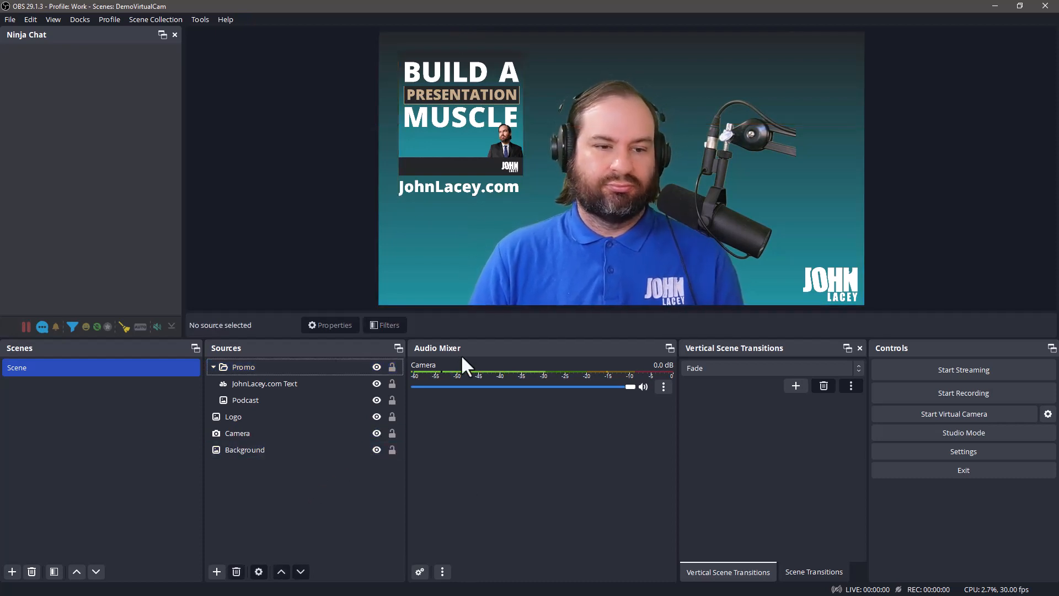
# Select the Promo group and toggle its visibility off and back on.
pyautogui.click(244, 367)
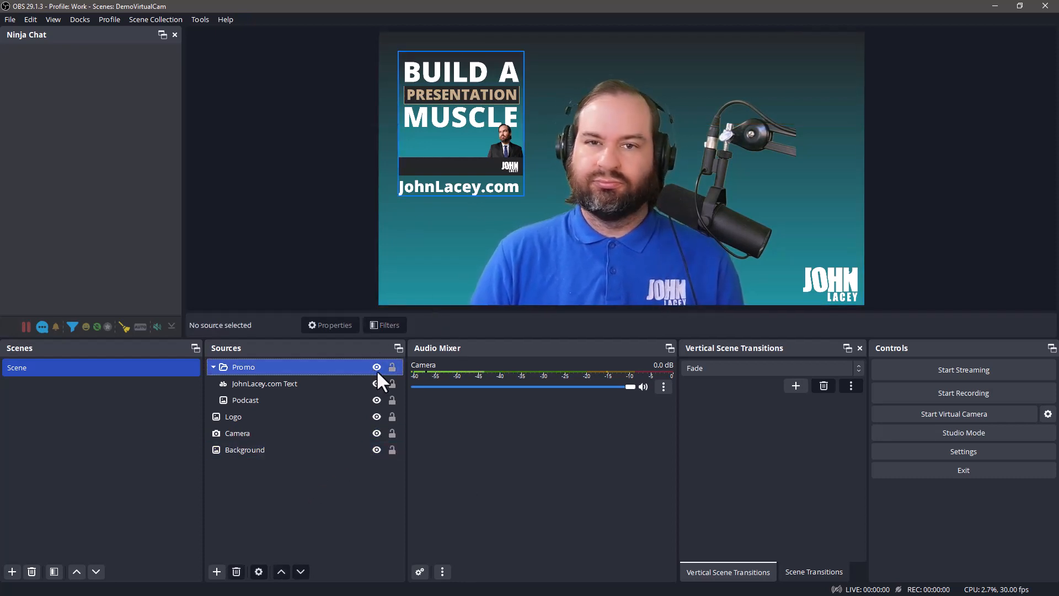
pyautogui.click(376, 368)
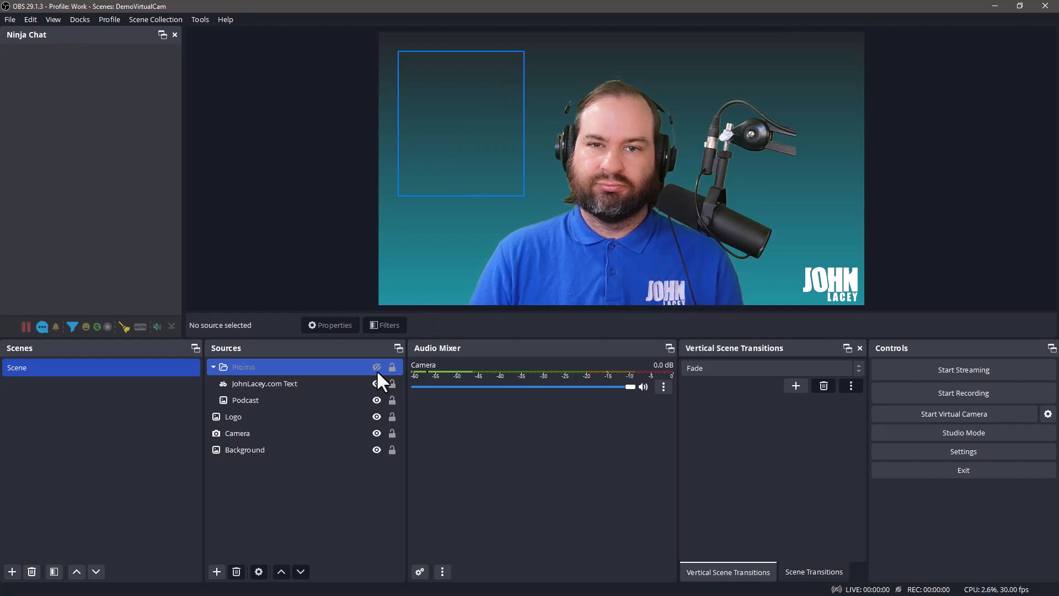
pyautogui.click(376, 367)
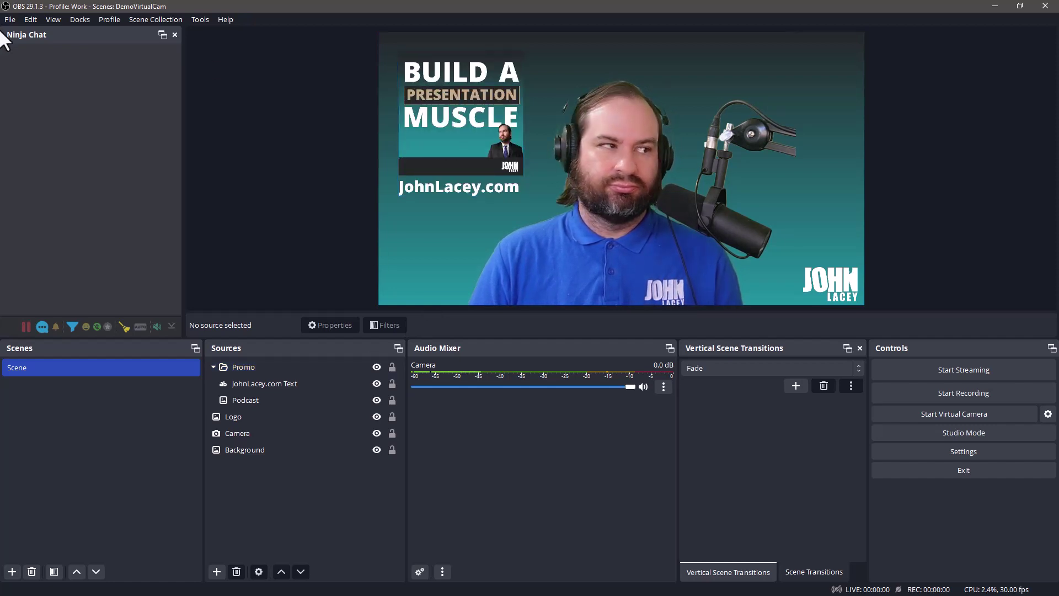
# Open Settings > Hotkeys and filter the shortcut list for promo.
pyautogui.click(9, 20)
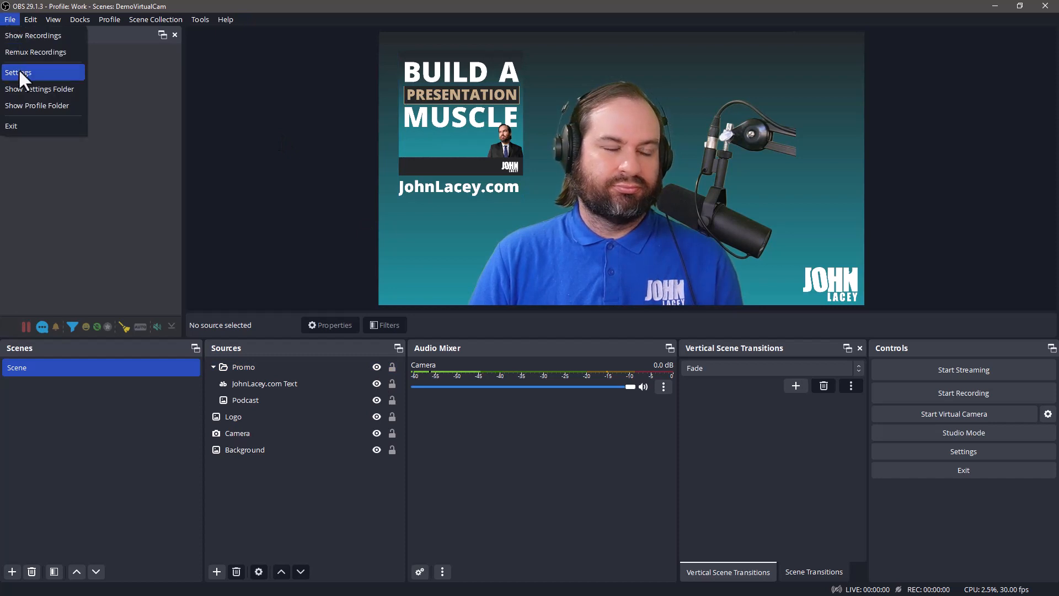
pyautogui.click(22, 73)
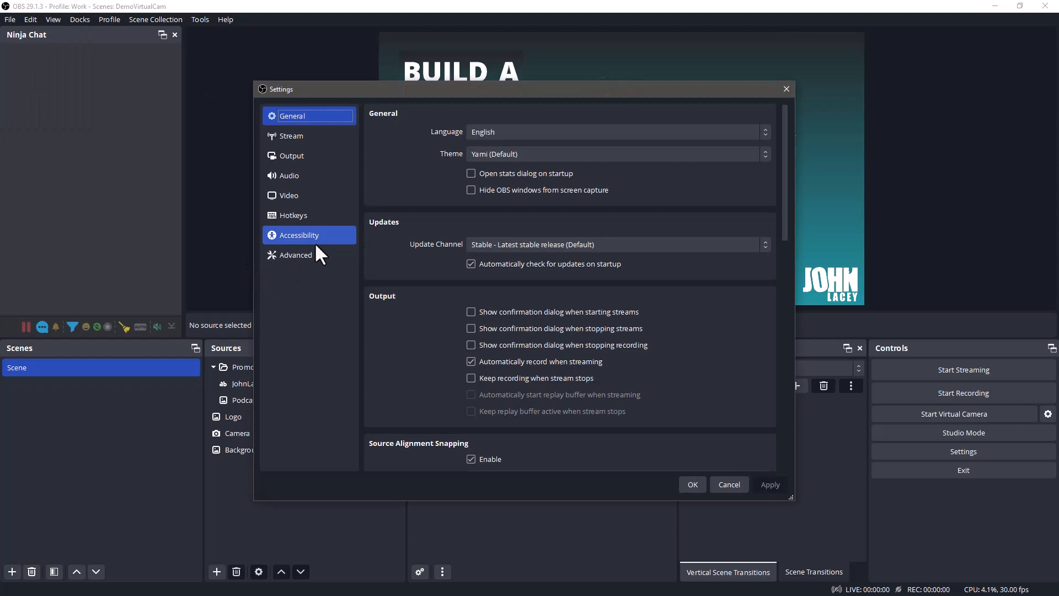
pyautogui.click(293, 215)
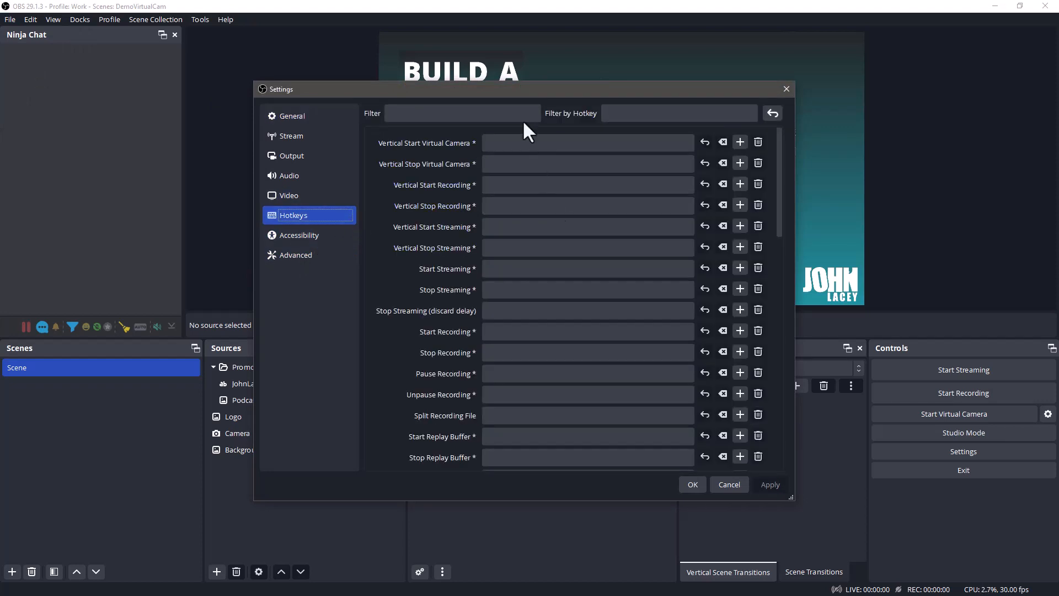
pyautogui.click(463, 112)
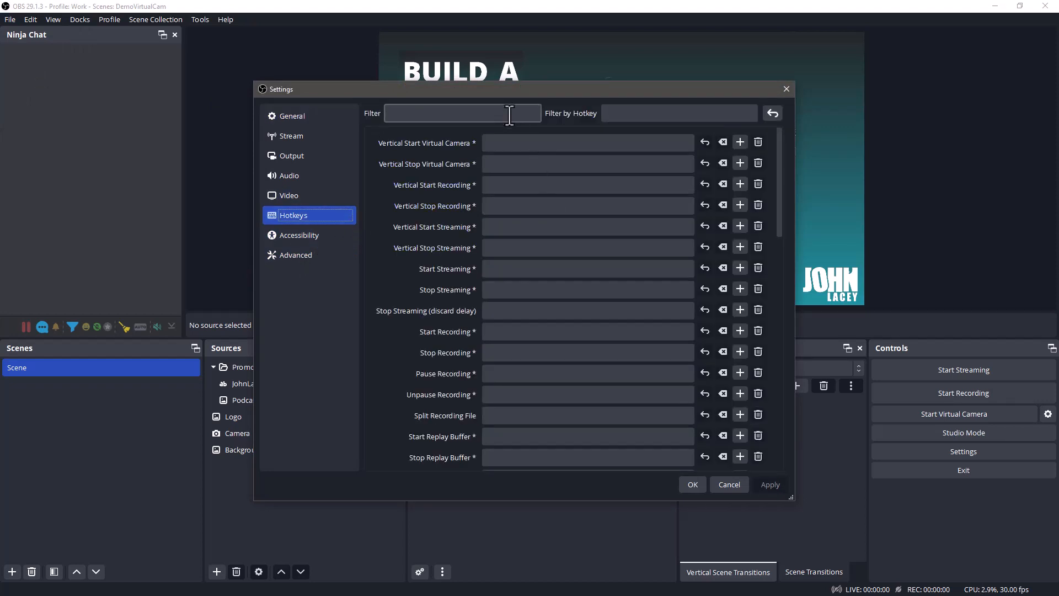
pyautogui.click(462, 112)
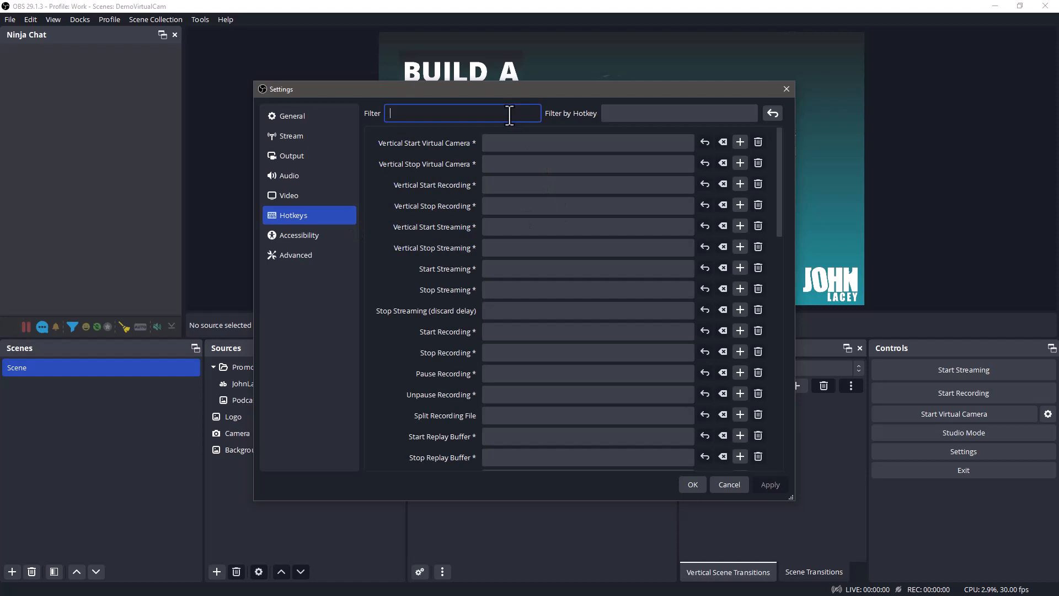
pyautogui.write('promo')
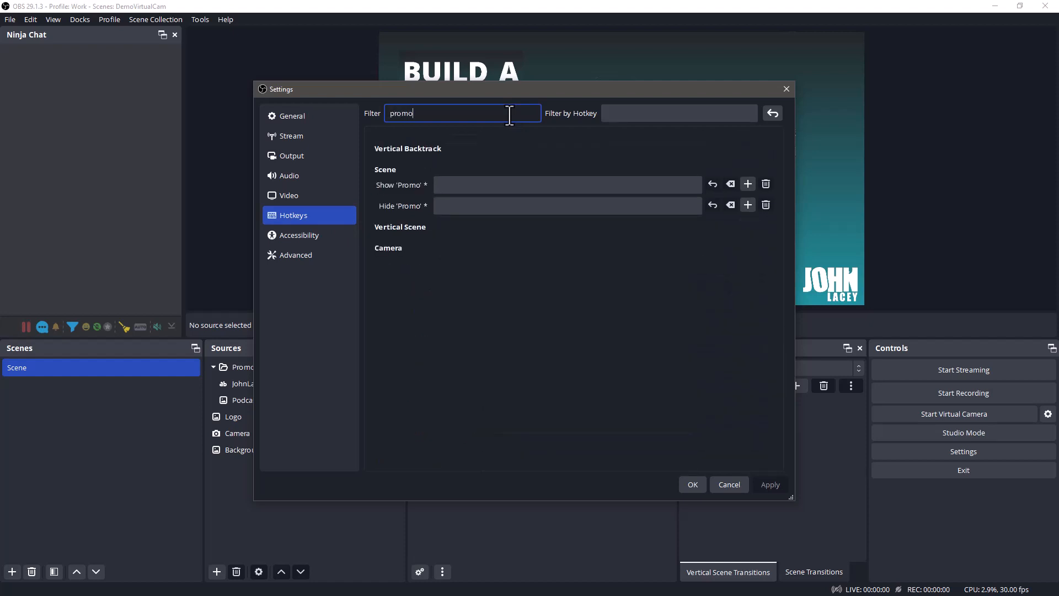
# Assign Ctrl+Shift+- to both Show 'Promo' and Hide 'Promo' and save the settings.
pyautogui.click(566, 184)
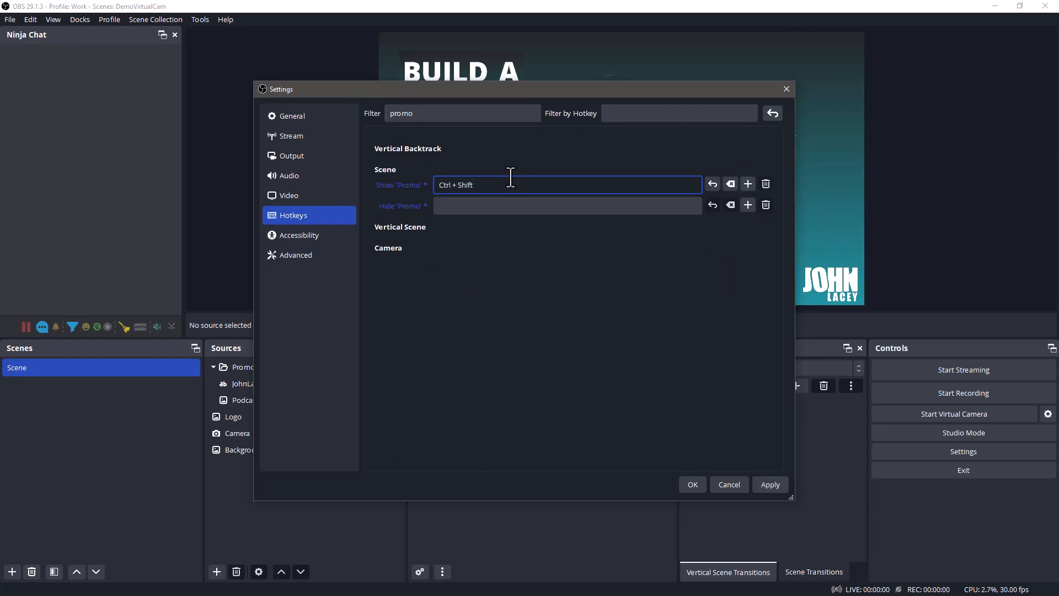
pyautogui.press('-')
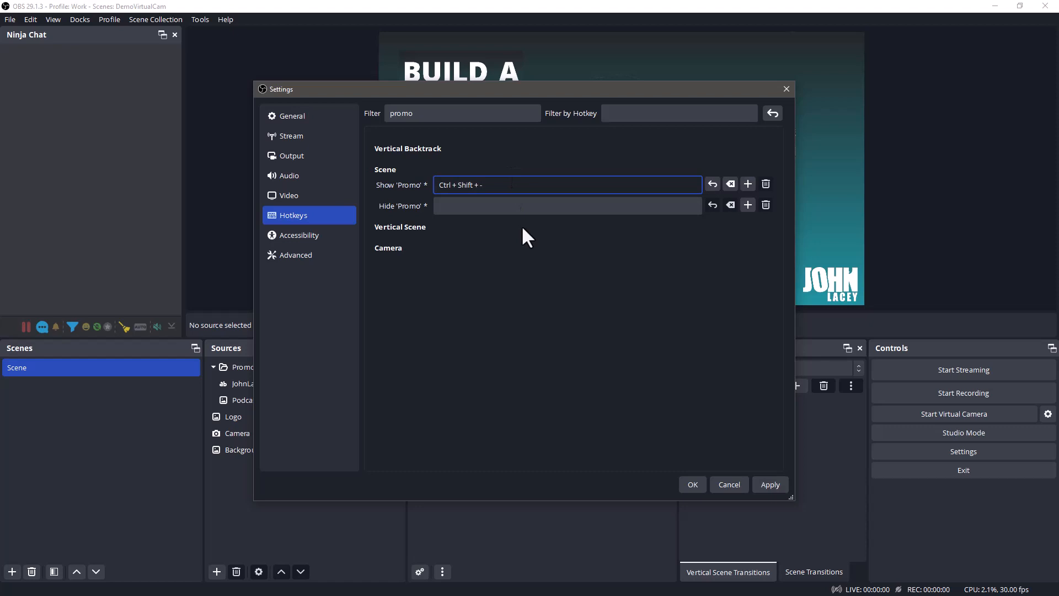
pyautogui.click(568, 205)
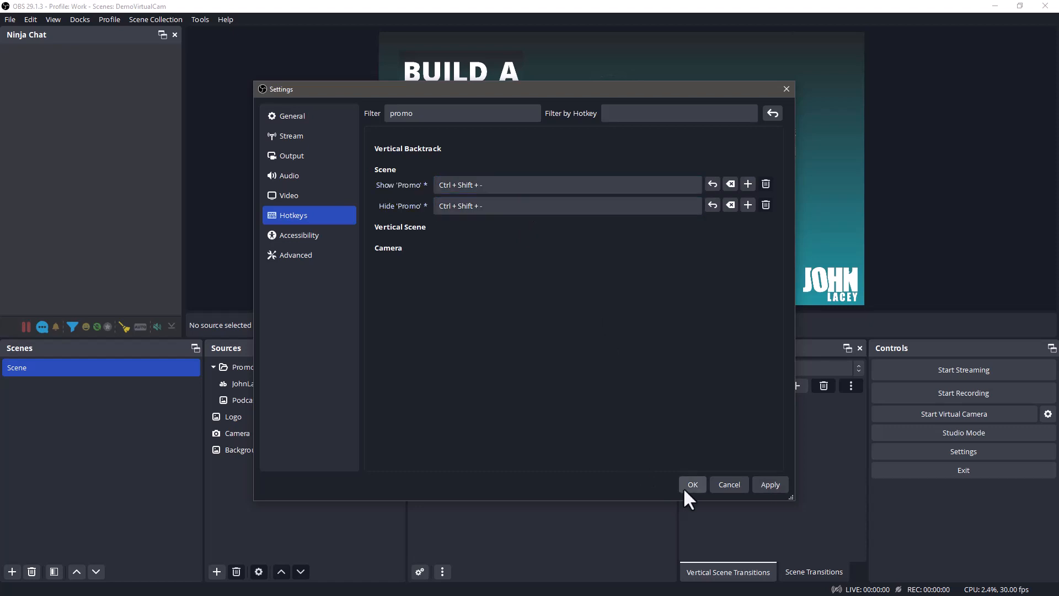
pyautogui.click(692, 484)
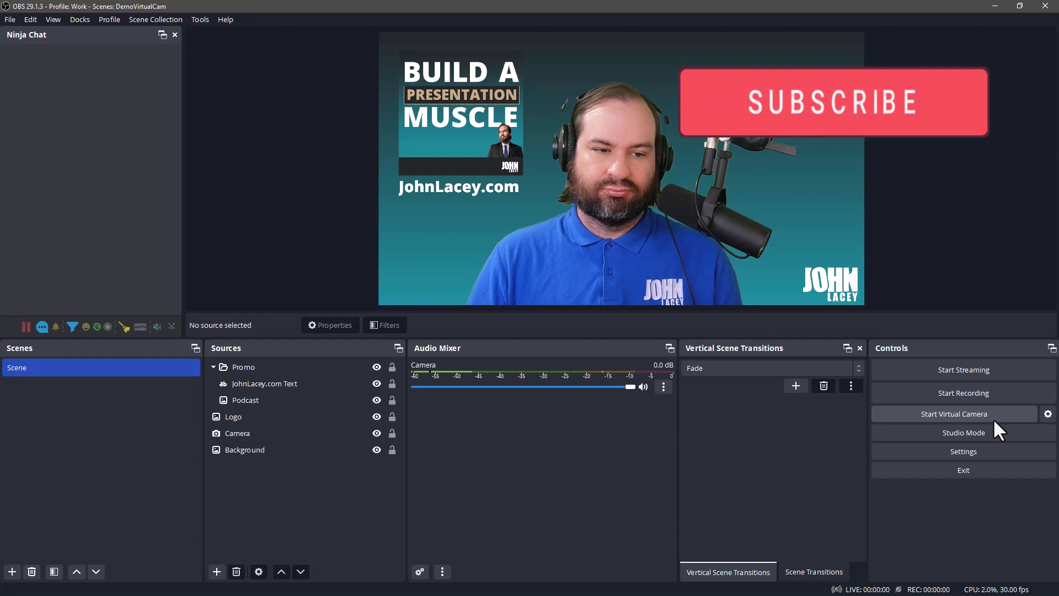
# Start the virtual camera so the finished scene outputs as a webcam.
pyautogui.click(954, 413)
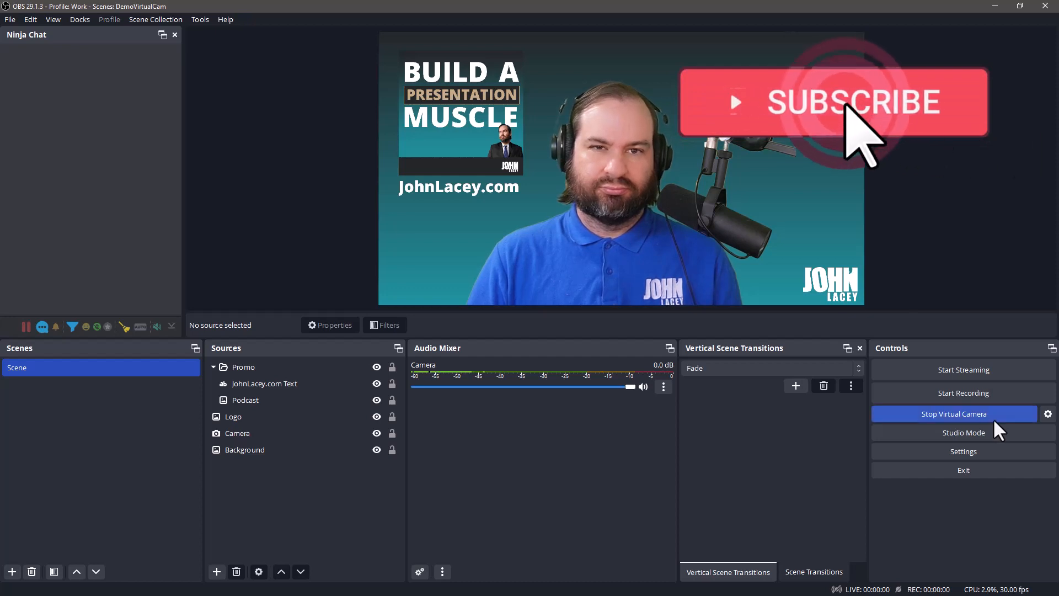
pyautogui.moveTo(685, 439)
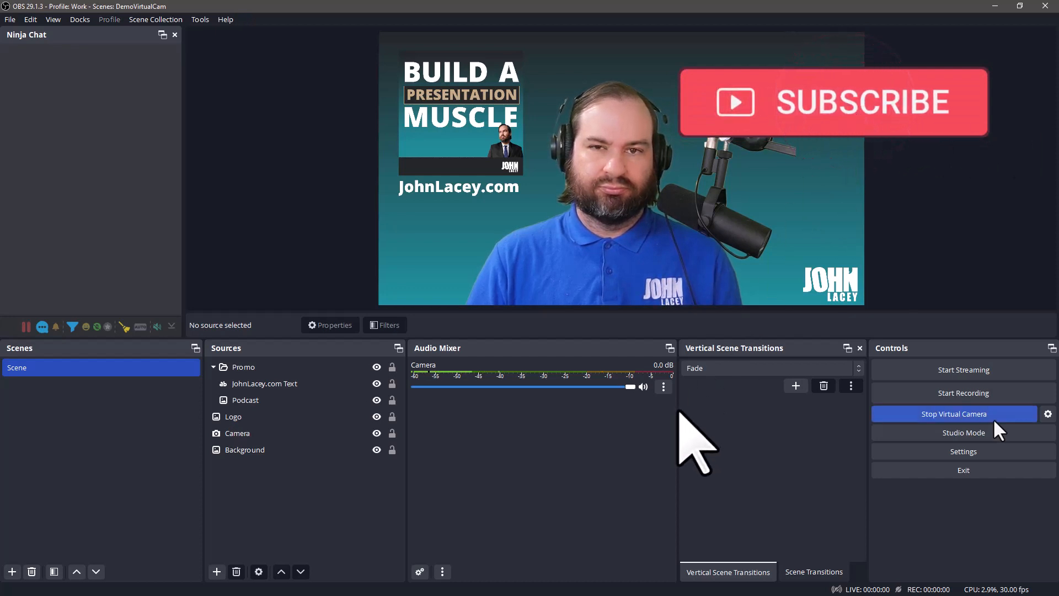